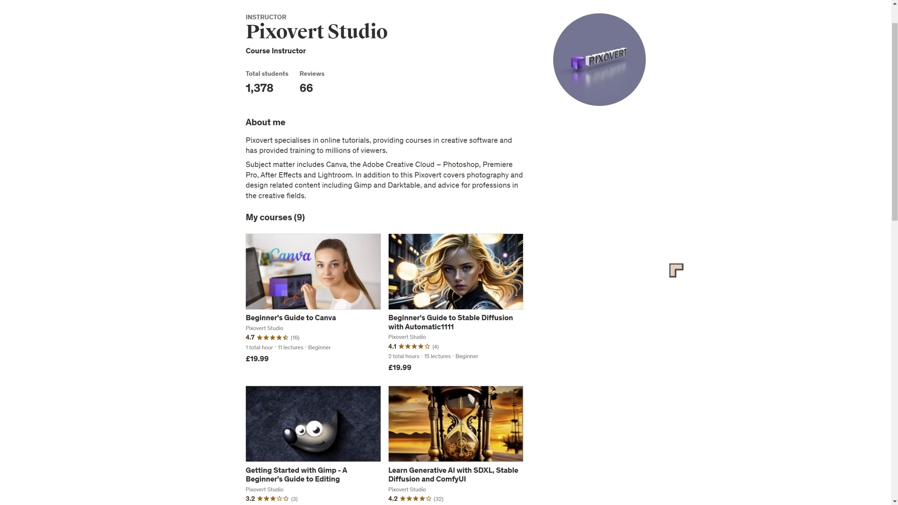
# Scroll down the CarDos XL Civitai page to its example image gallery
pyautogui.scroll(-3)
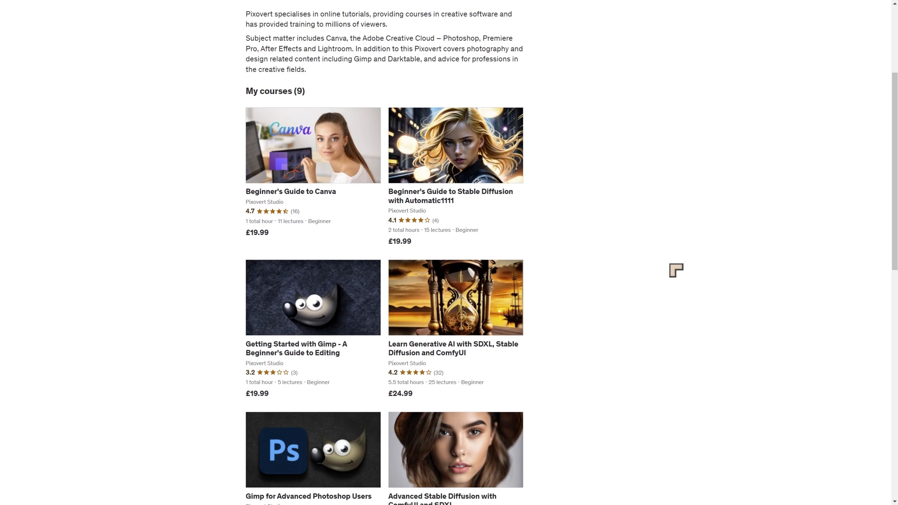
pyautogui.moveTo(487, 207)
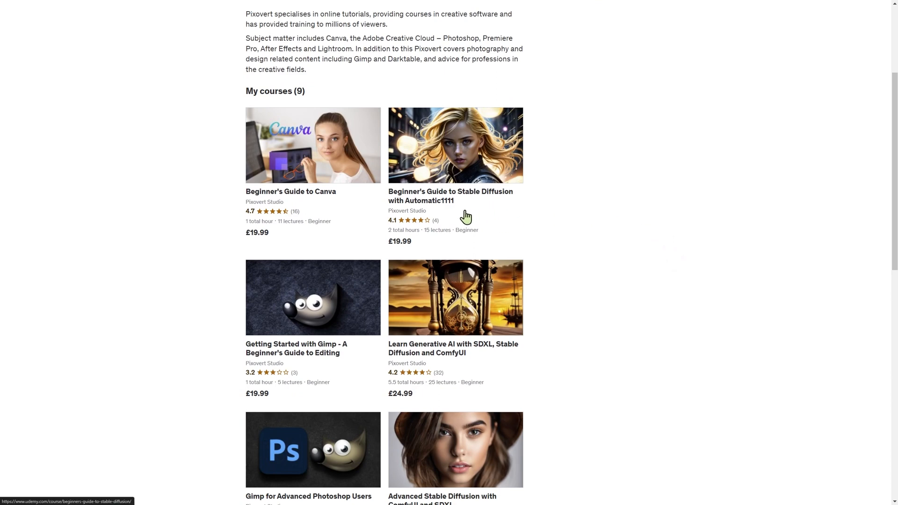
pyautogui.scroll(-3)
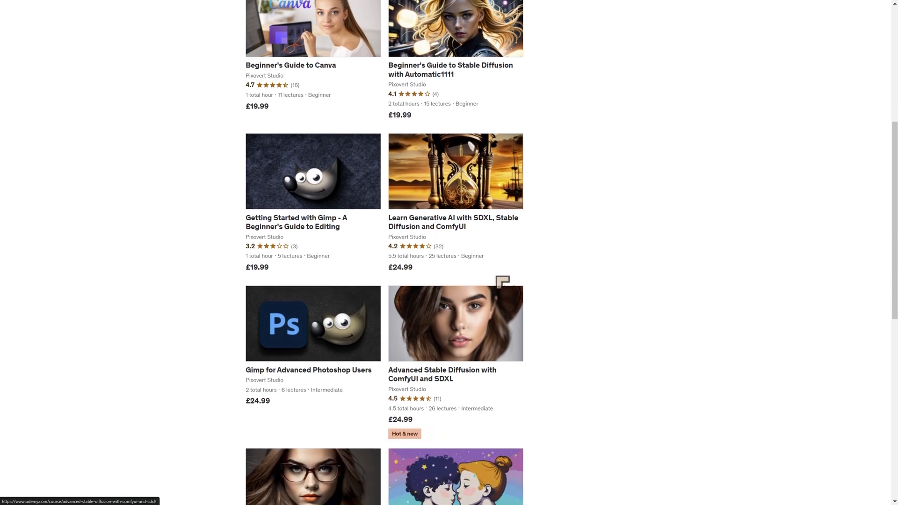
pyautogui.moveTo(498, 281)
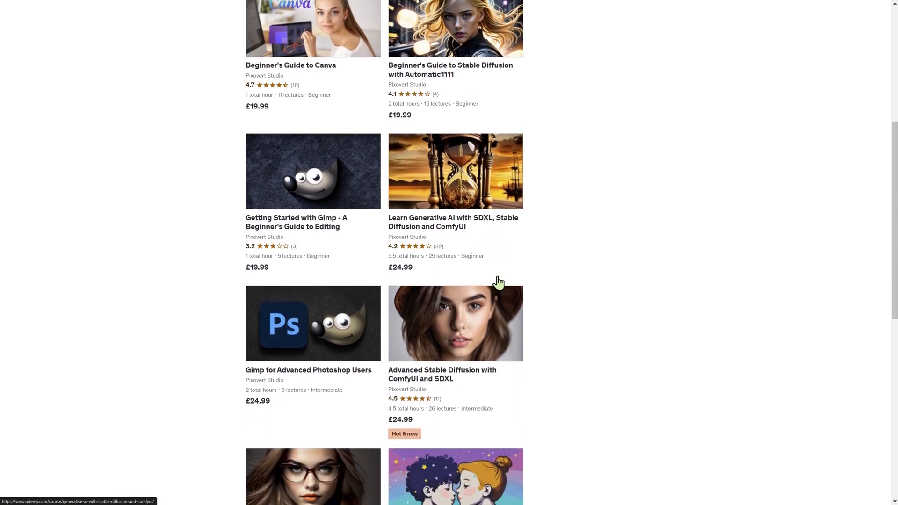
pyautogui.scroll(-3)
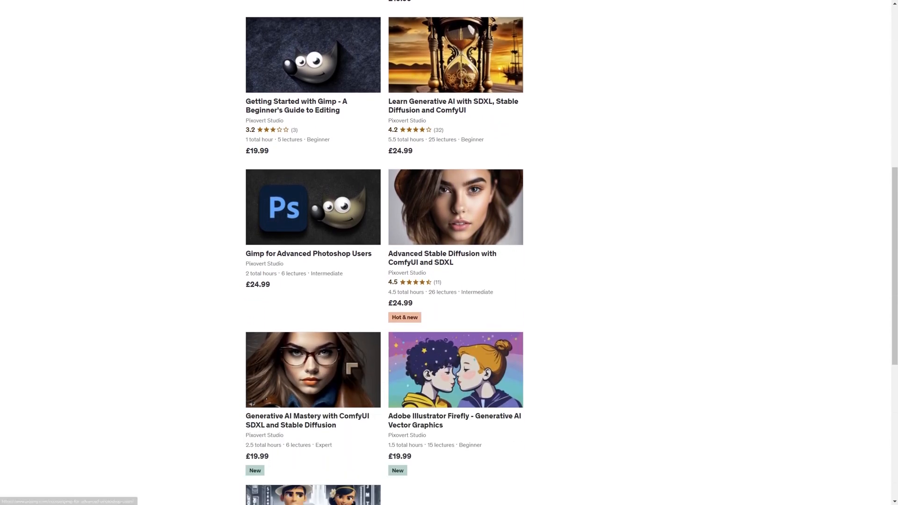
pyautogui.scroll(-3)
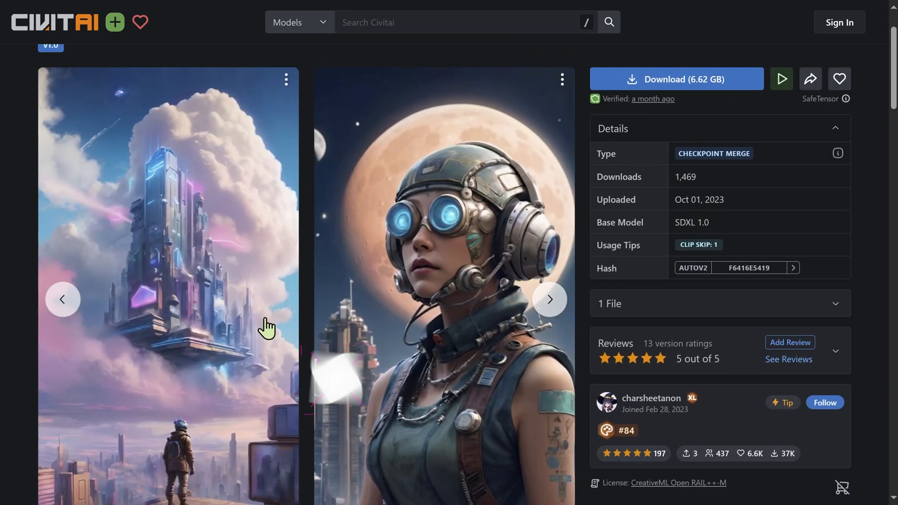
pyautogui.scroll(-3)
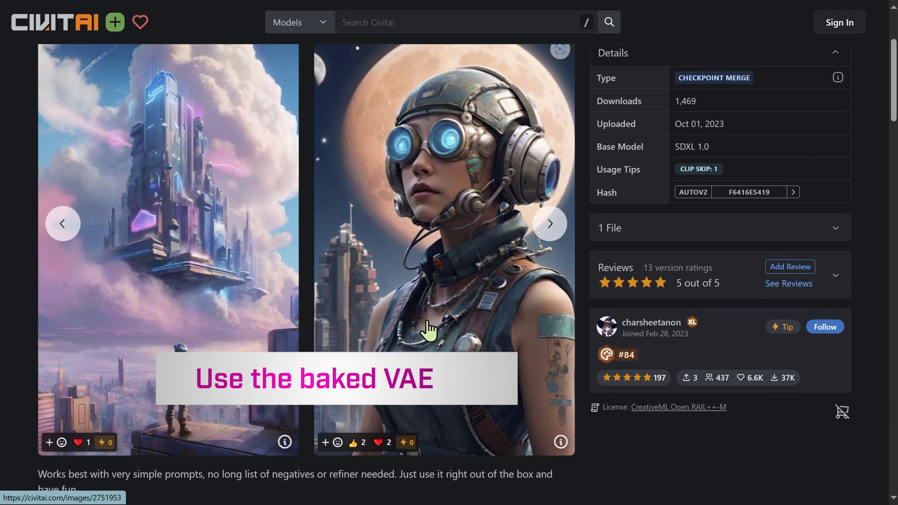
pyautogui.click(445, 229)
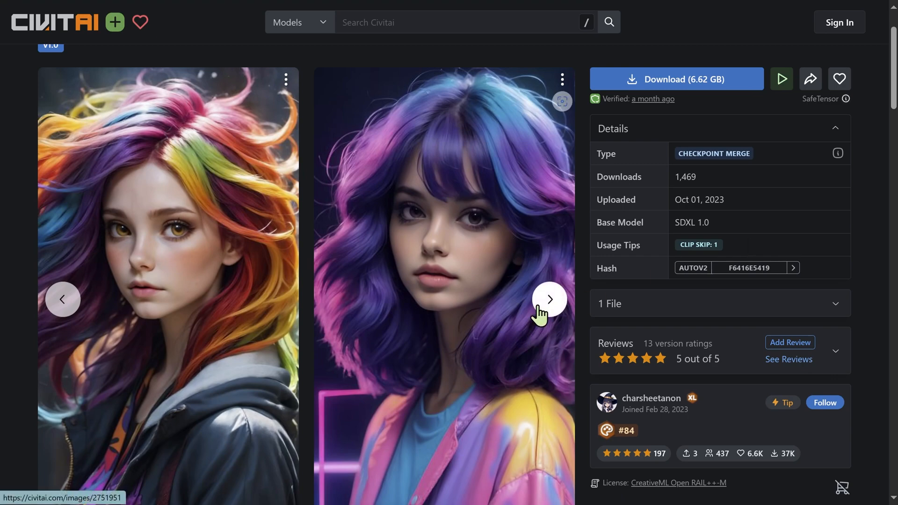
# Browse the sample gallery and open the planets-over-canyon image's generation details
pyautogui.click(548, 299)
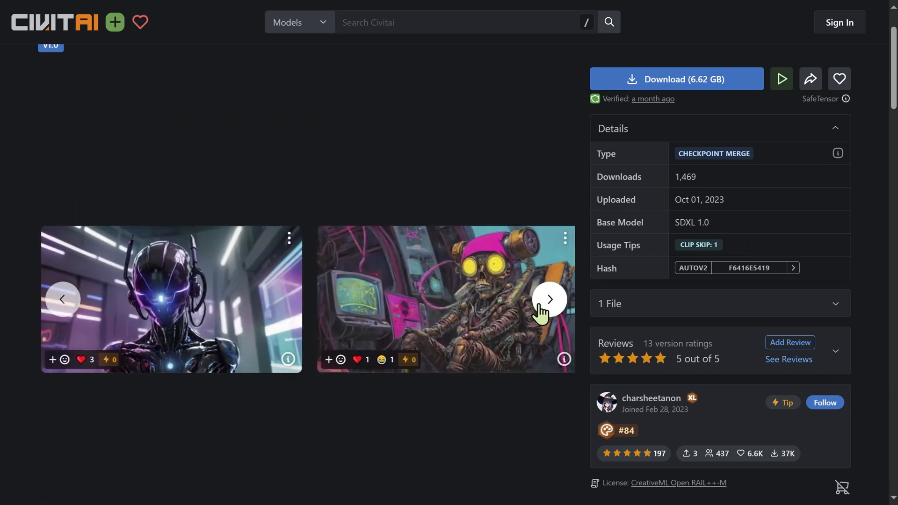
pyautogui.click(548, 299)
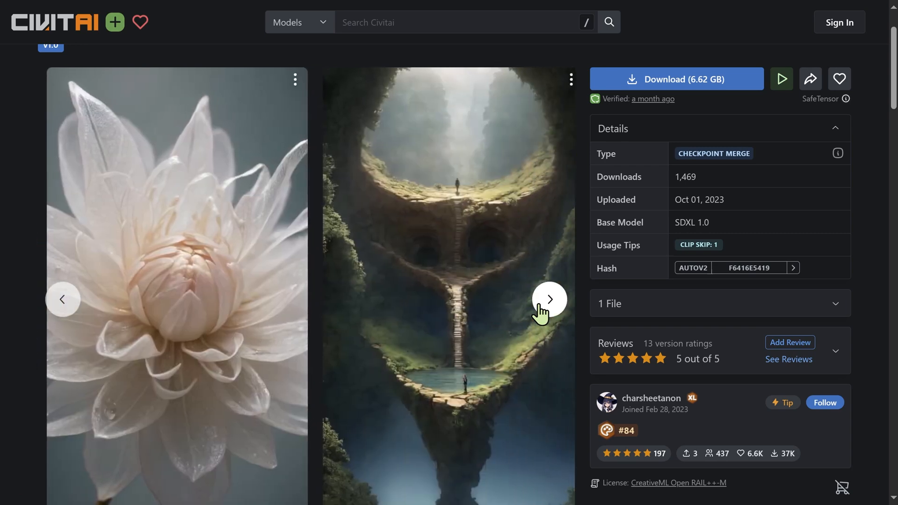
pyautogui.click(549, 299)
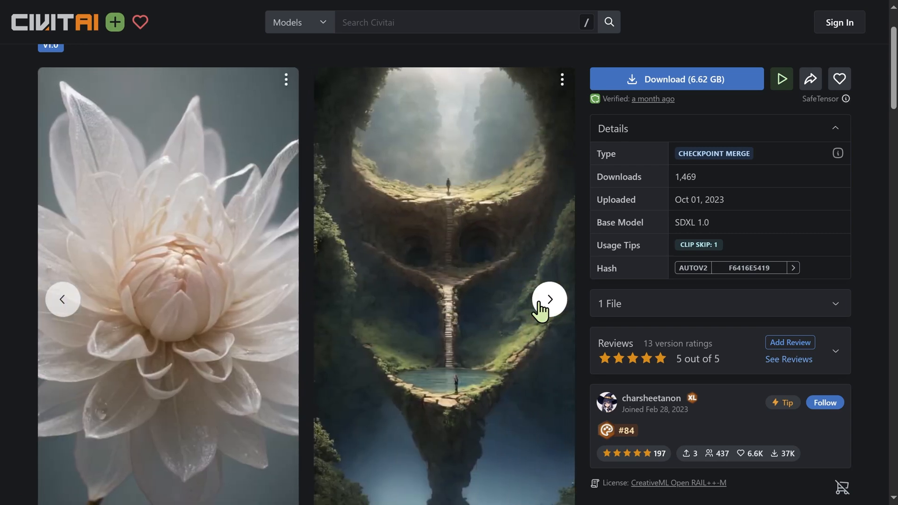
pyautogui.click(549, 299)
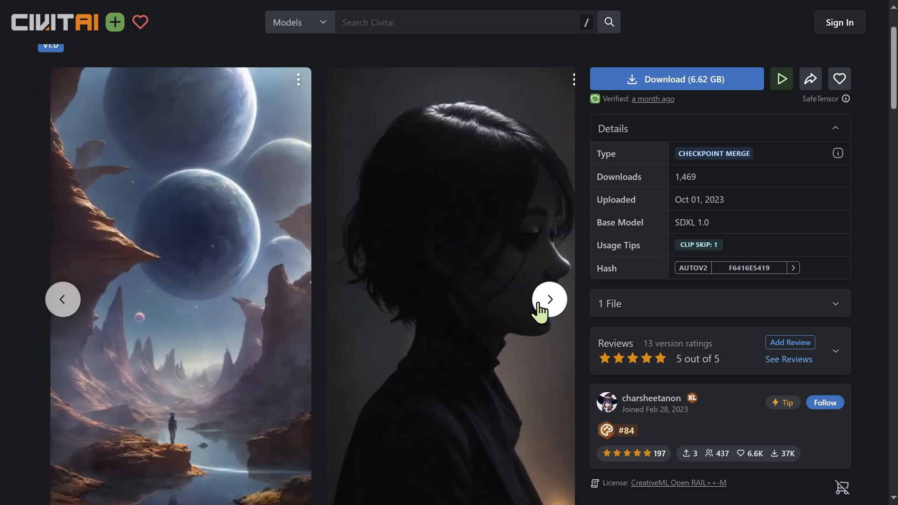
pyautogui.click(549, 299)
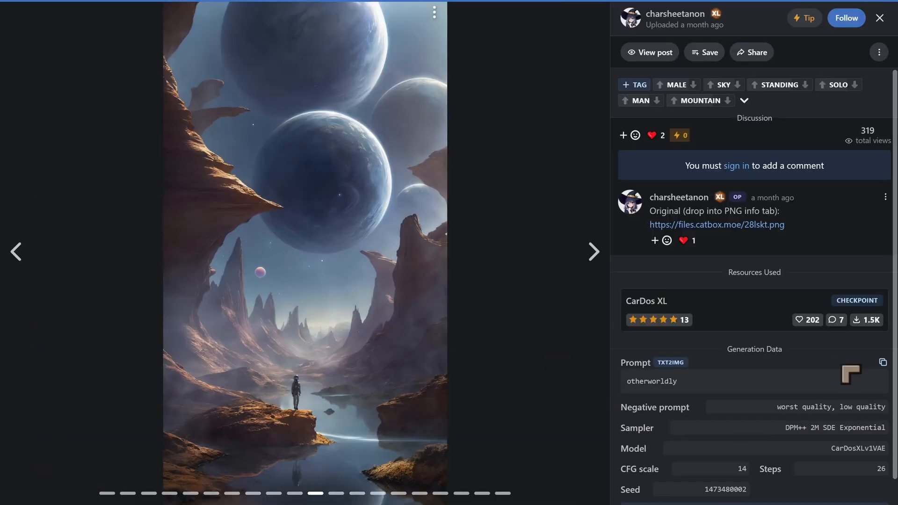
pyautogui.doubleClick(651, 381)
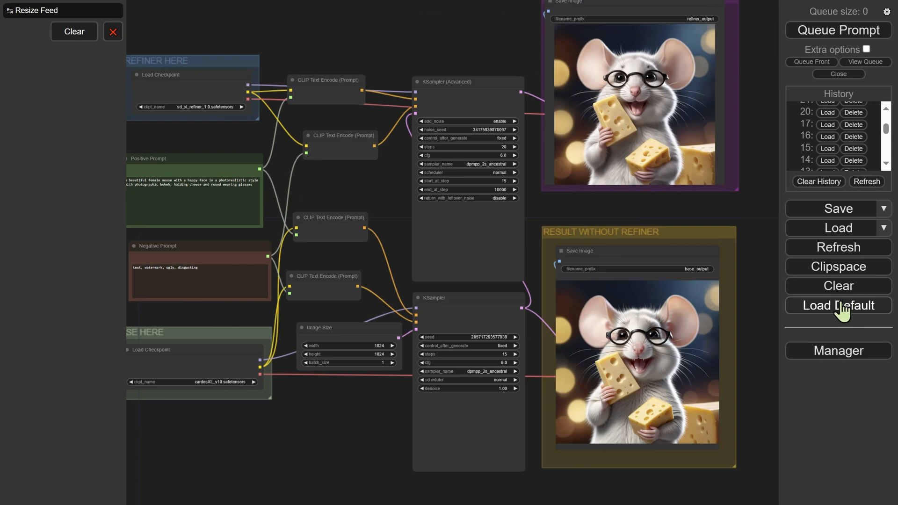
pyautogui.moveTo(838, 247)
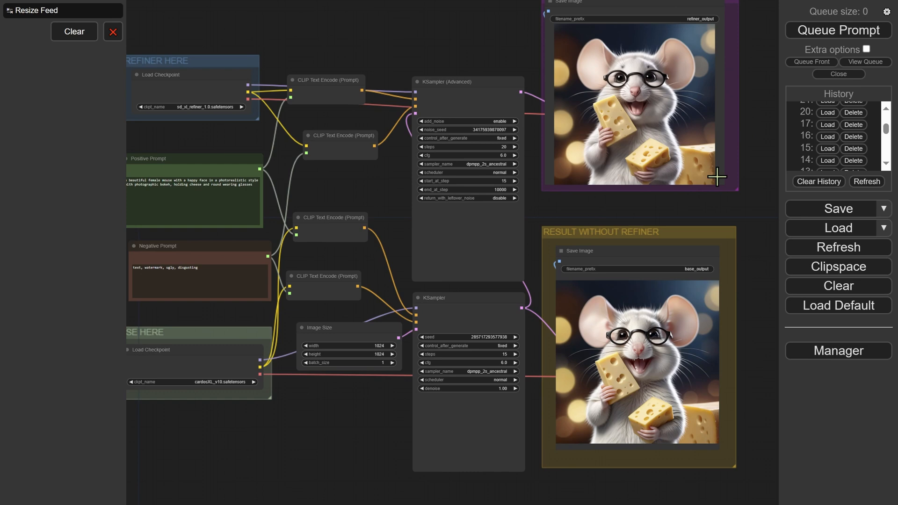
pyautogui.scroll(-3)
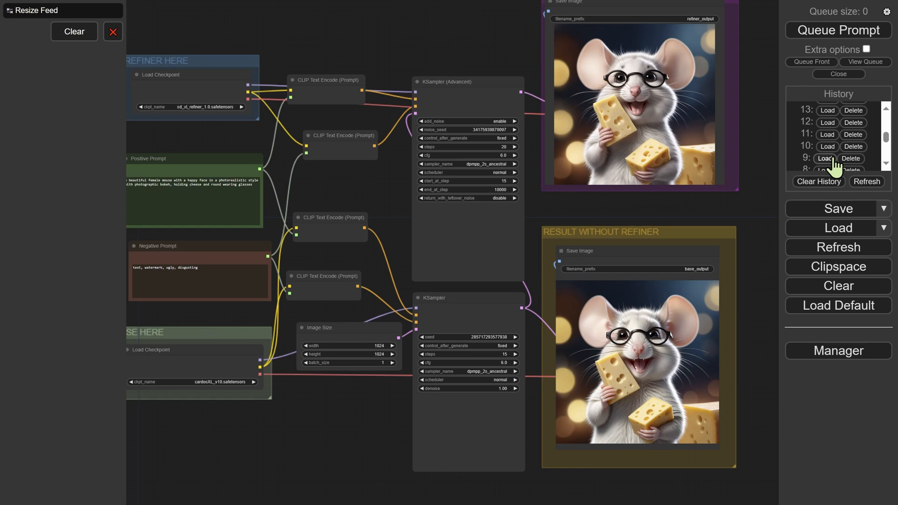
pyautogui.scroll(-3)
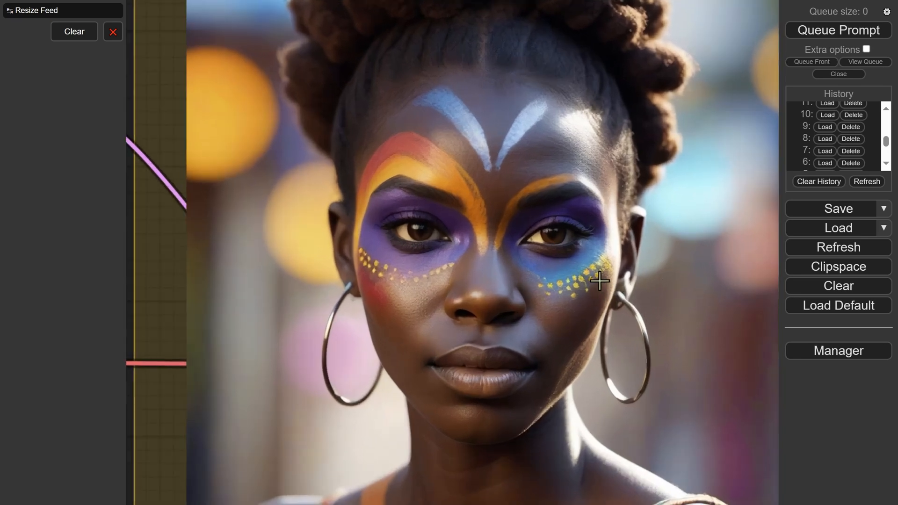
pyautogui.moveTo(542, 282)
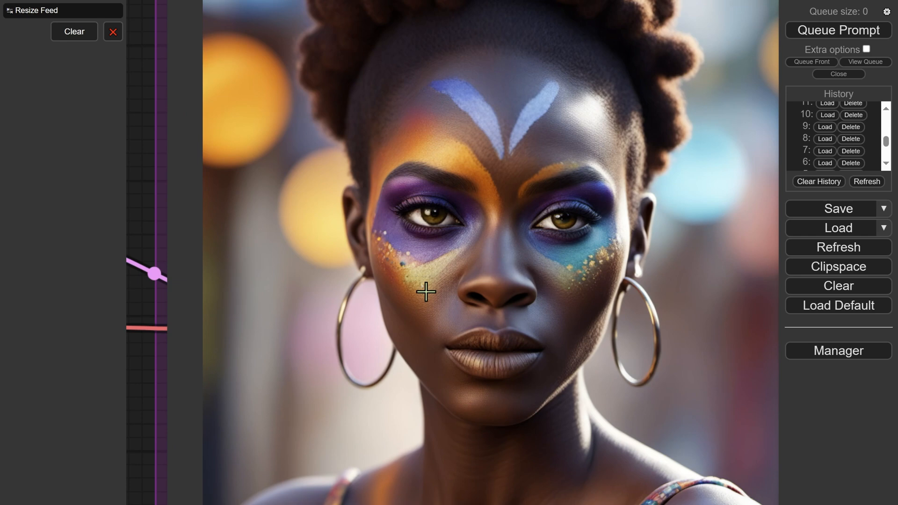
pyautogui.moveTo(499, 272)
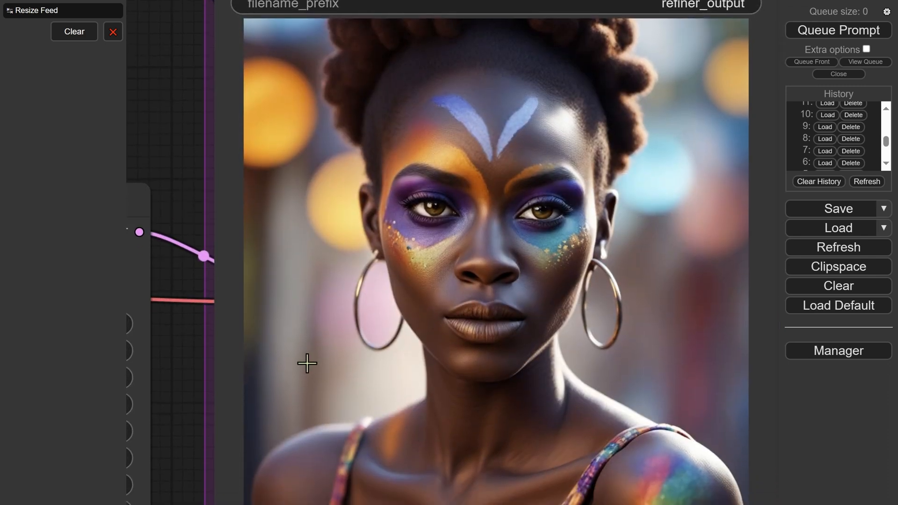
pyautogui.moveTo(667, 167)
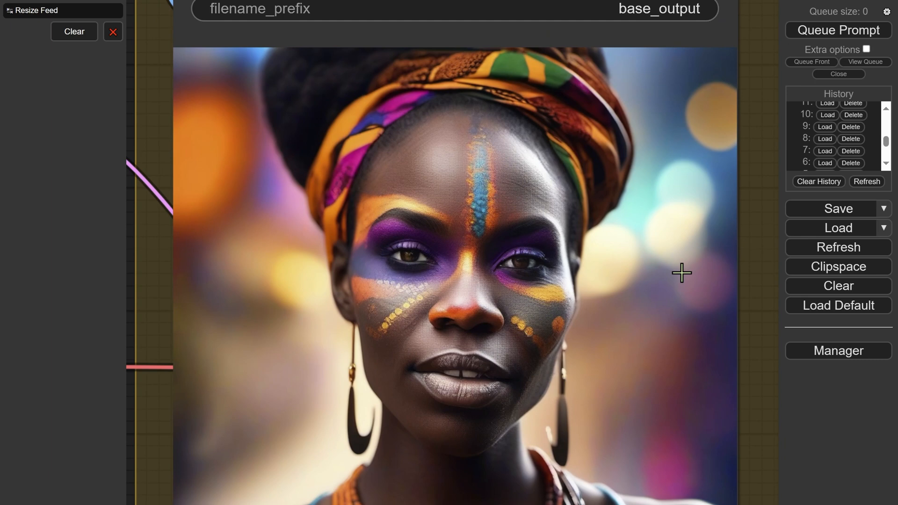
pyautogui.moveTo(671, 257)
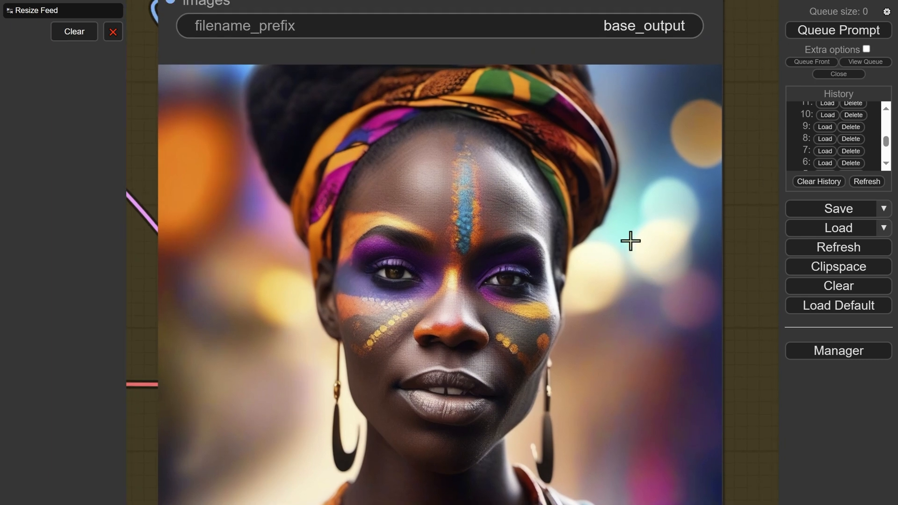
pyautogui.moveTo(501, 227)
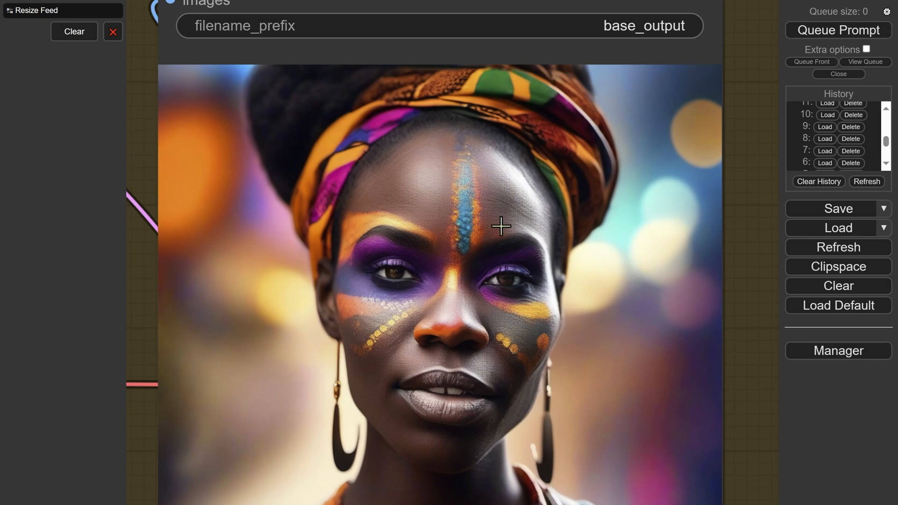
pyautogui.moveTo(643, 345)
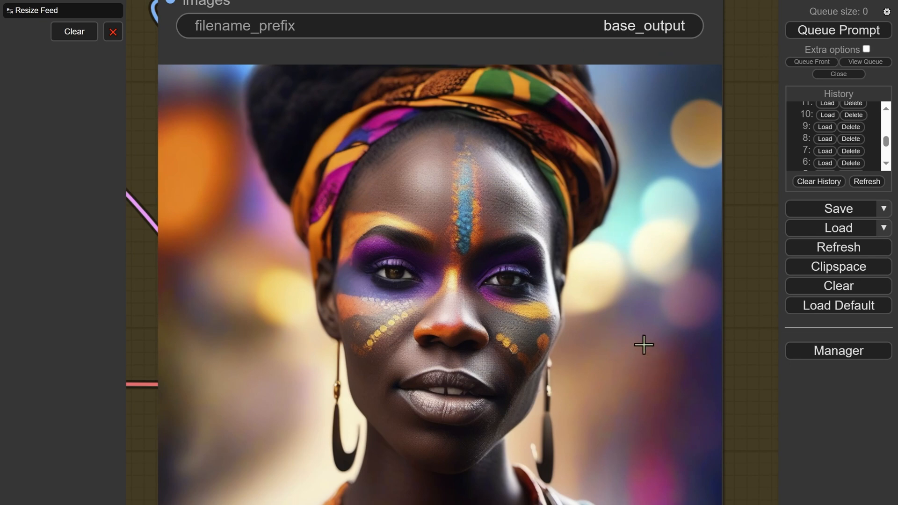
pyautogui.moveTo(619, 321)
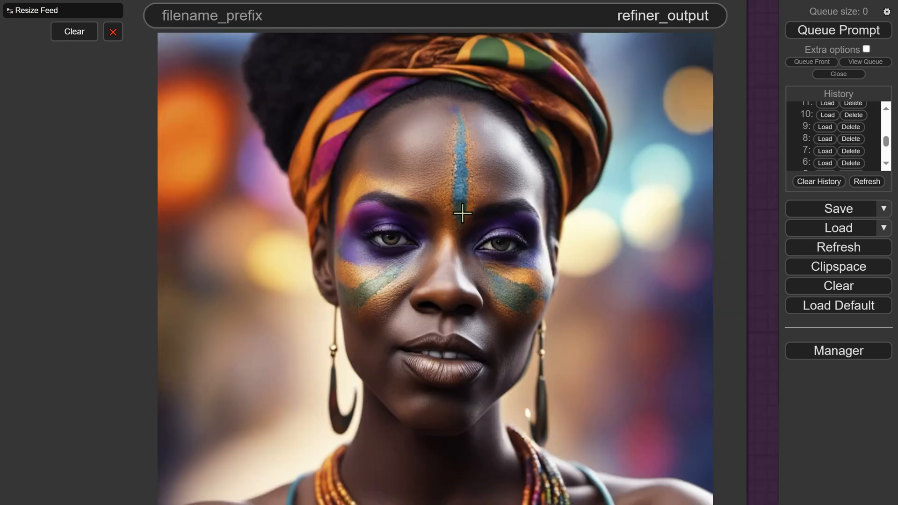
pyautogui.moveTo(472, 207)
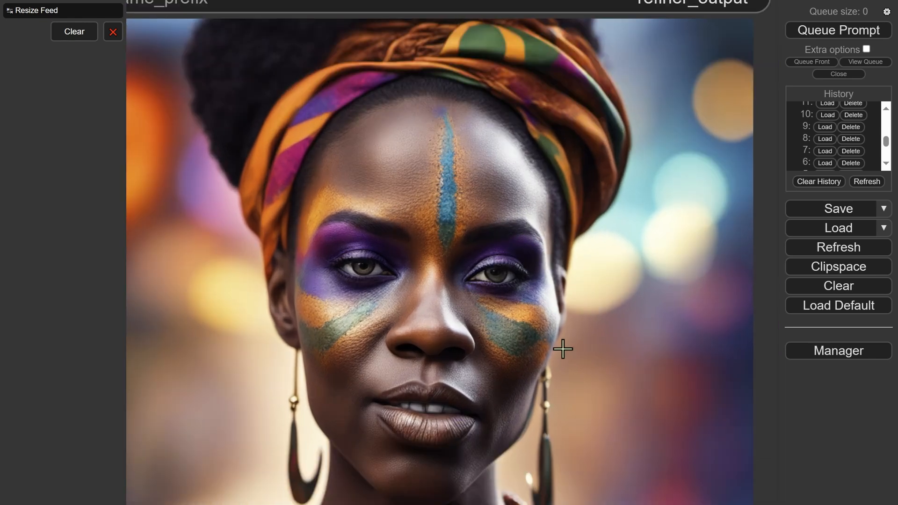
pyautogui.moveTo(446, 224)
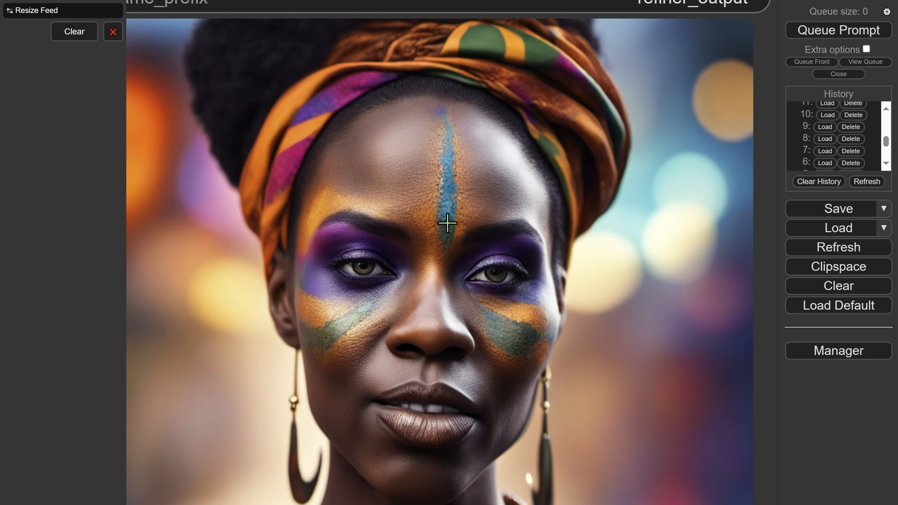
pyautogui.moveTo(538, 346)
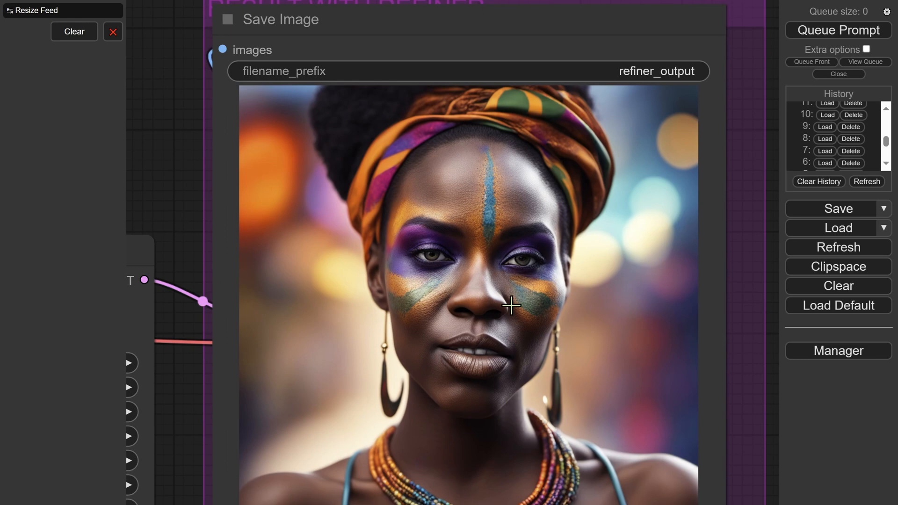
pyautogui.moveTo(447, 314)
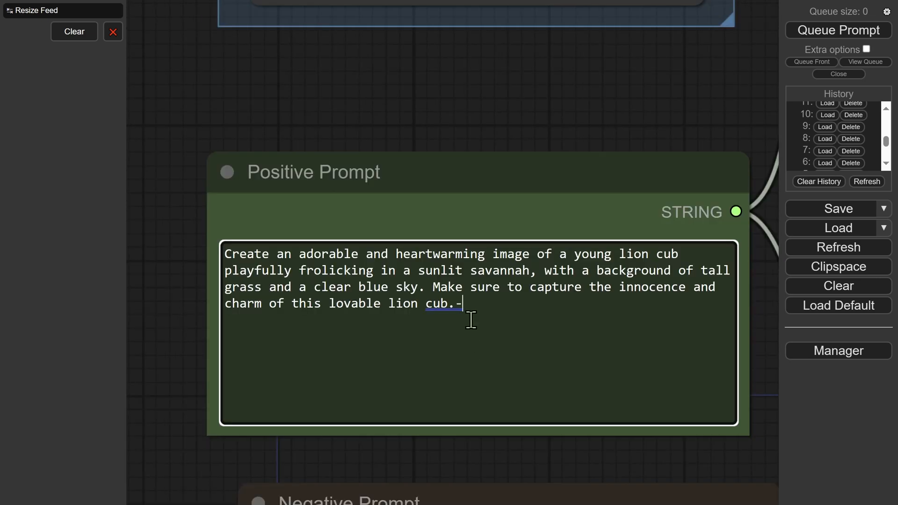
pyautogui.moveTo(308, 315)
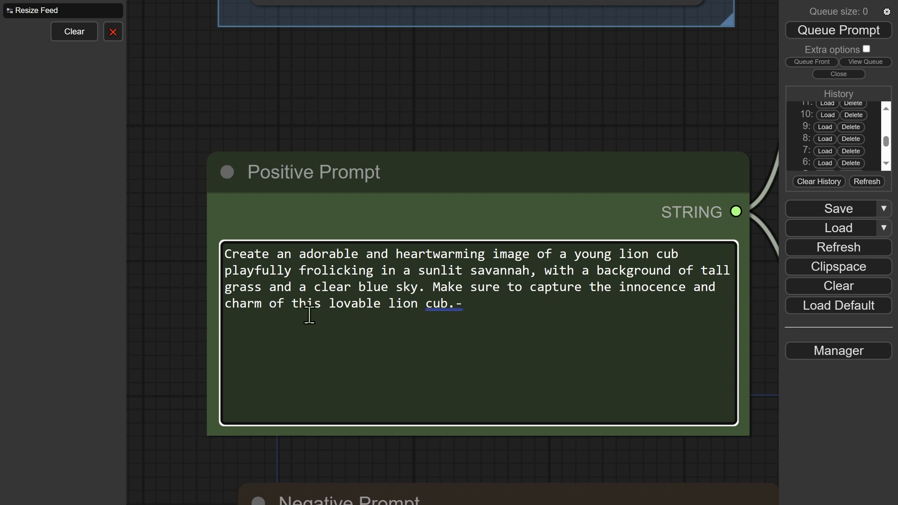
pyautogui.moveTo(498, 315)
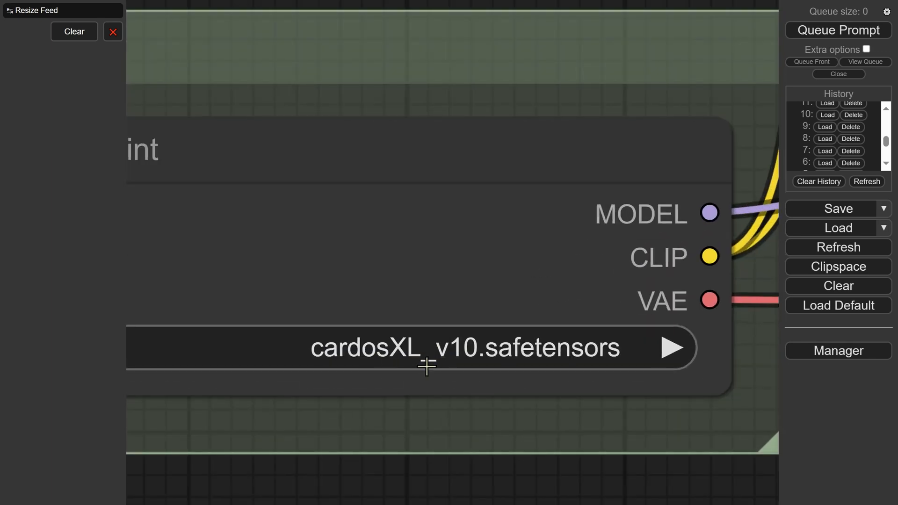
pyautogui.moveTo(470, 362)
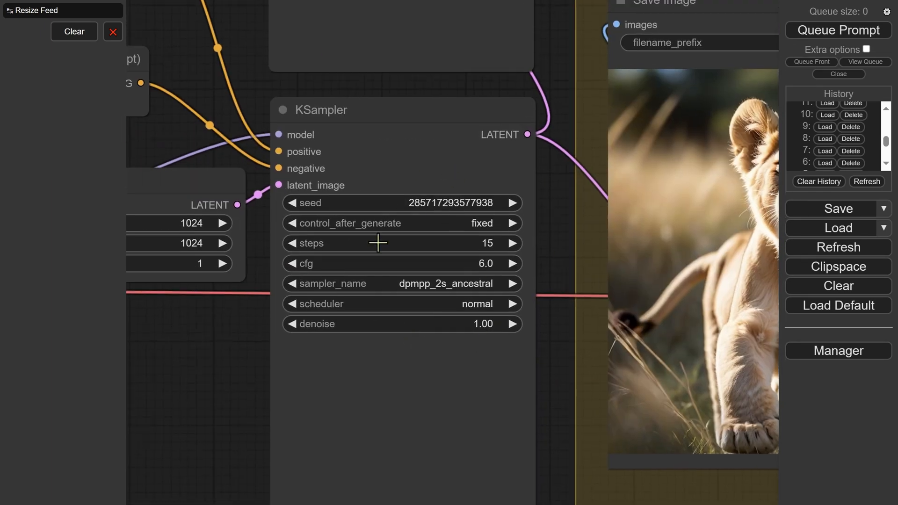
pyautogui.moveTo(360, 307)
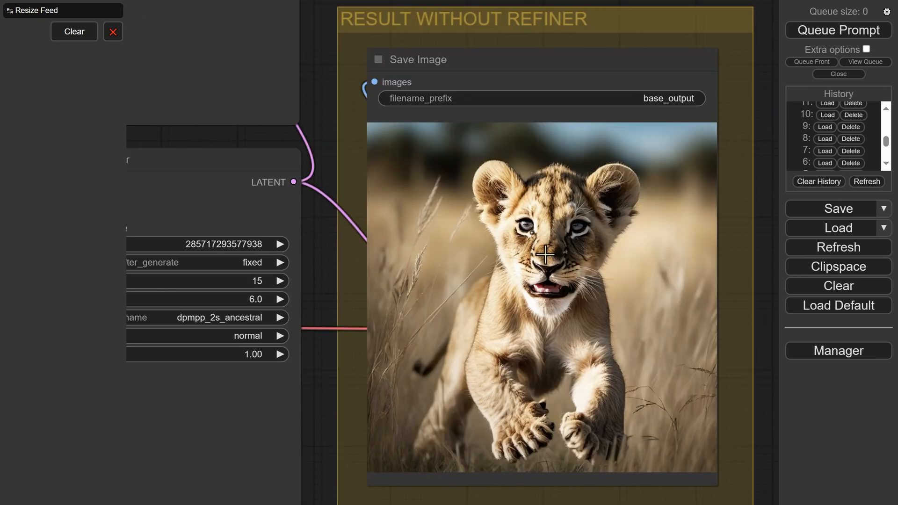
pyautogui.moveTo(654, 279)
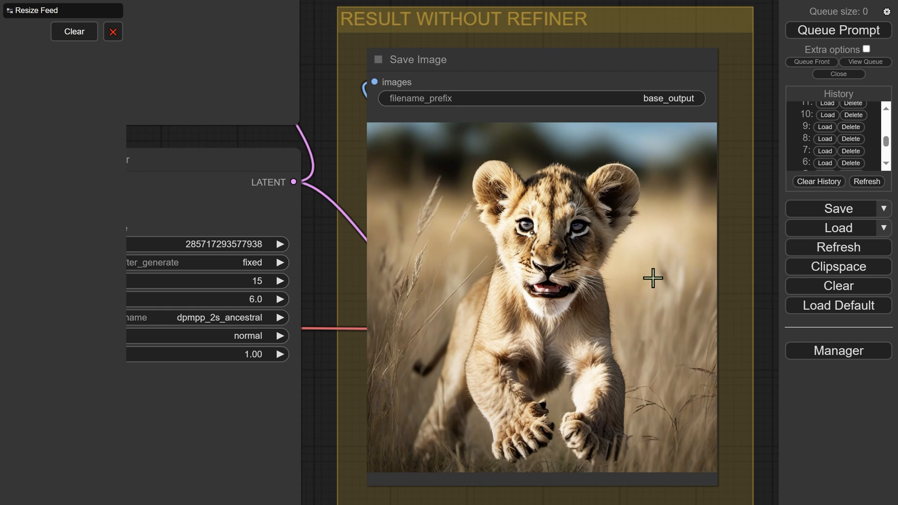
pyautogui.moveTo(600, 281)
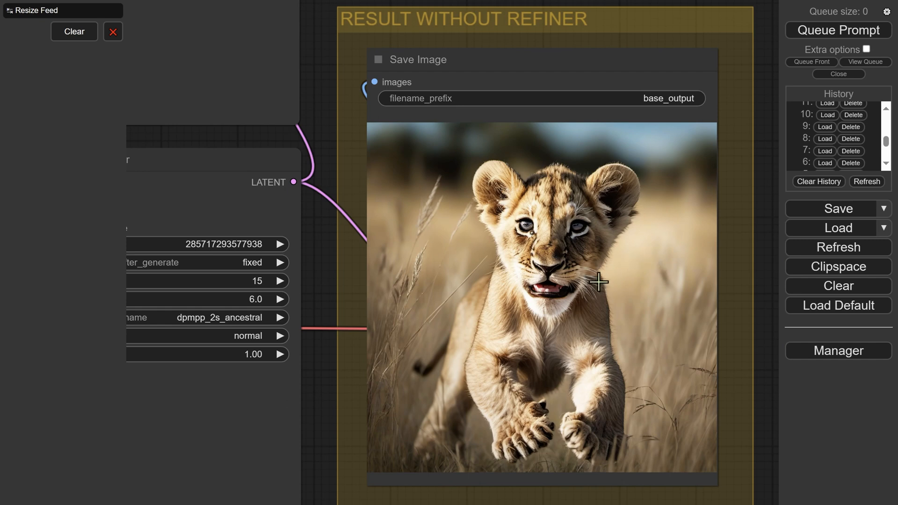
pyautogui.moveTo(633, 341)
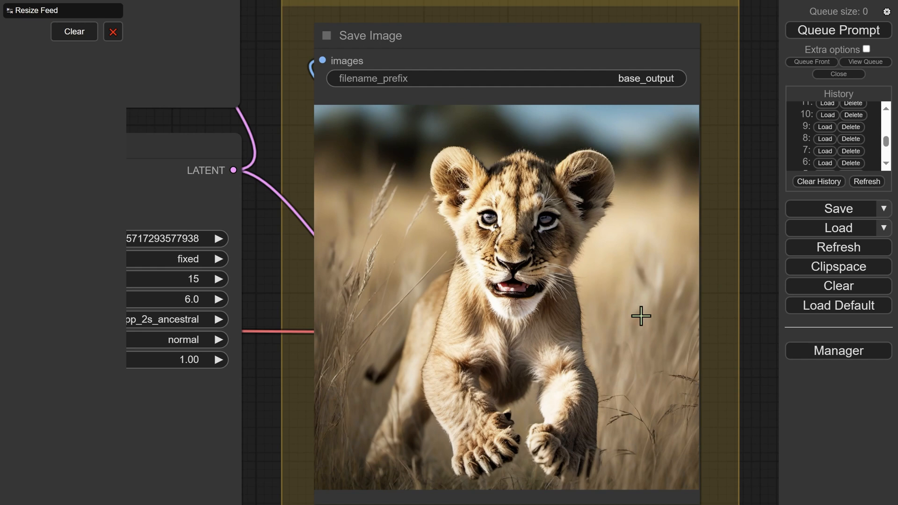
pyautogui.moveTo(601, 419)
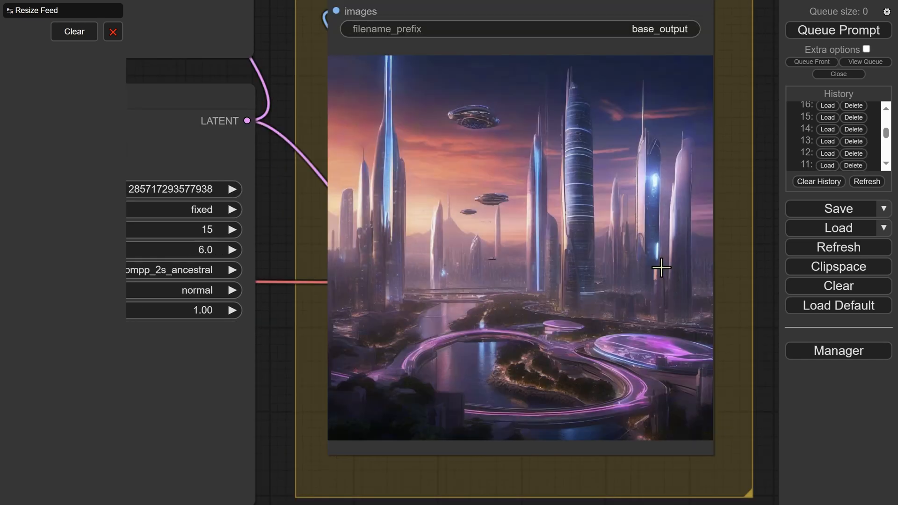
pyautogui.moveTo(683, 248)
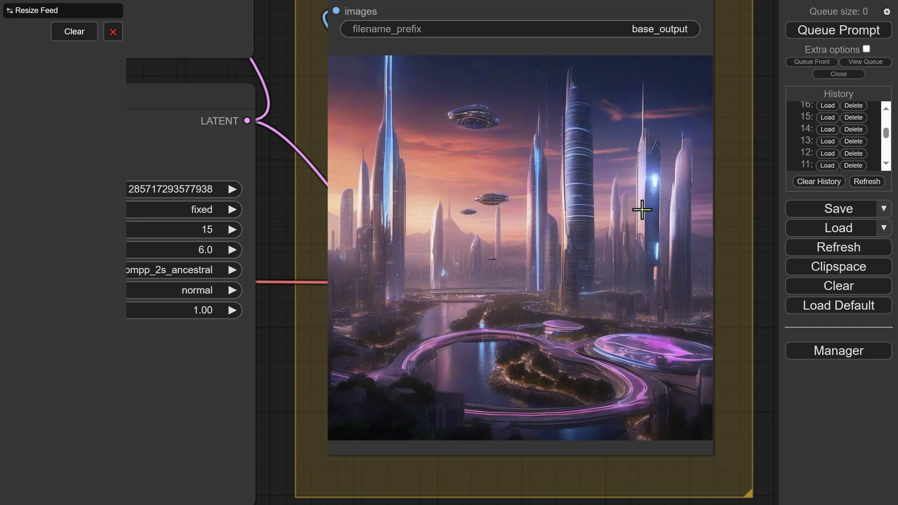
pyautogui.moveTo(568, 203)
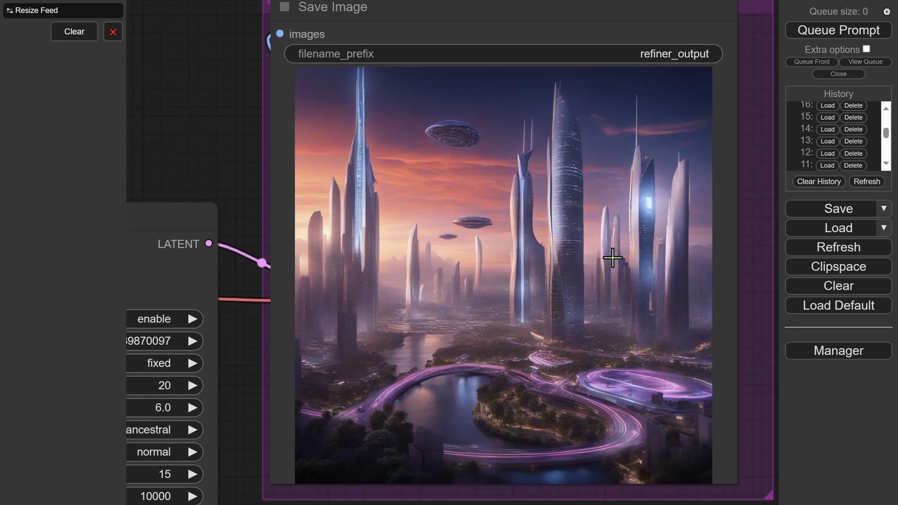
# Reload history entry 13, the flying-saucer city run
pyautogui.click(827, 141)
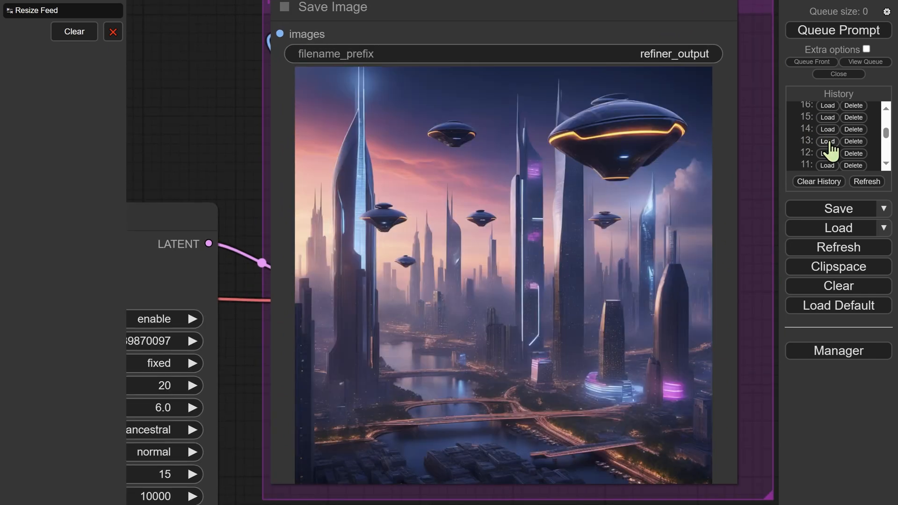
pyautogui.click(827, 141)
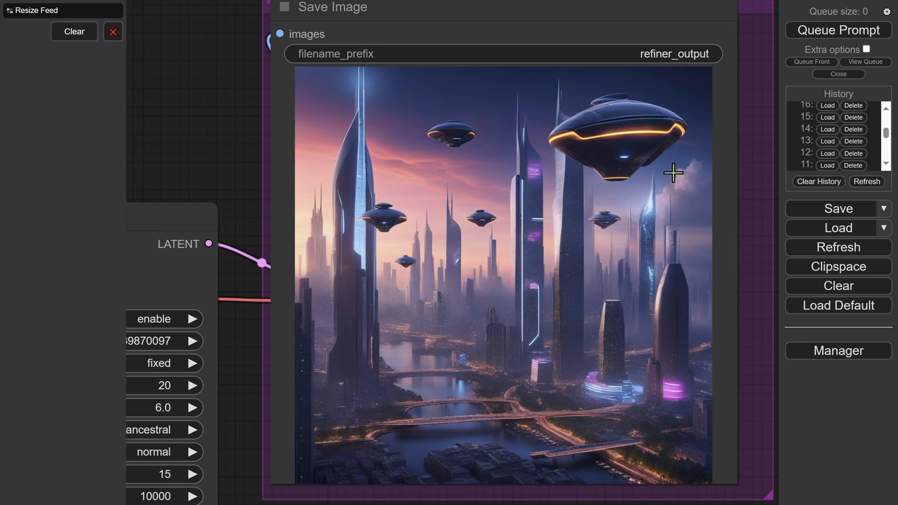
pyautogui.moveTo(650, 178)
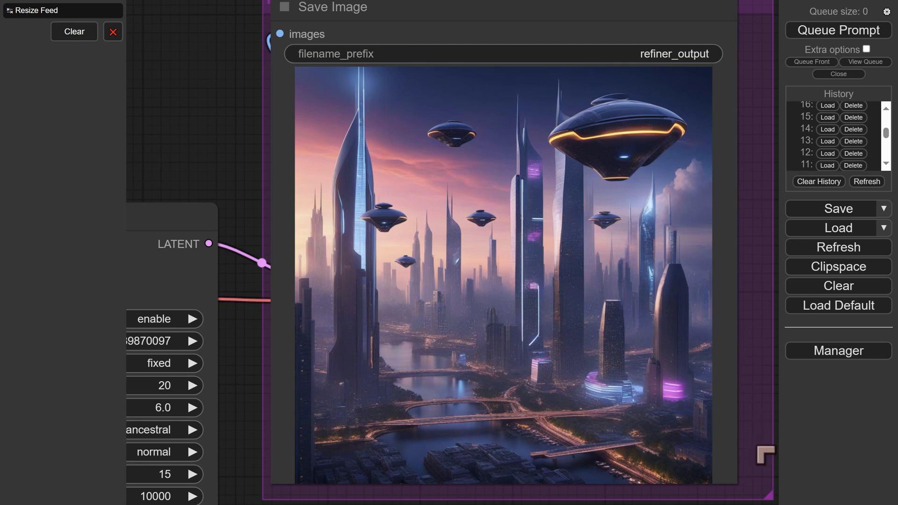
pyautogui.moveTo(344, 320)
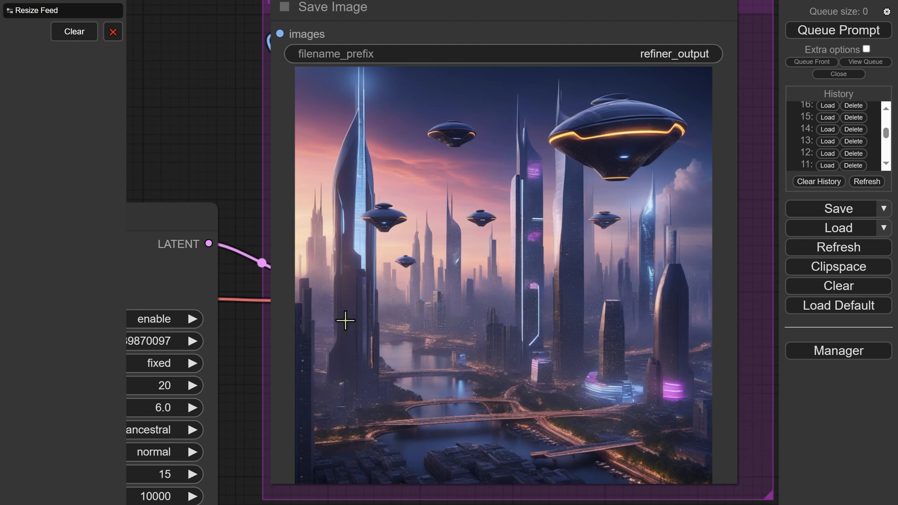
pyautogui.moveTo(613, 239)
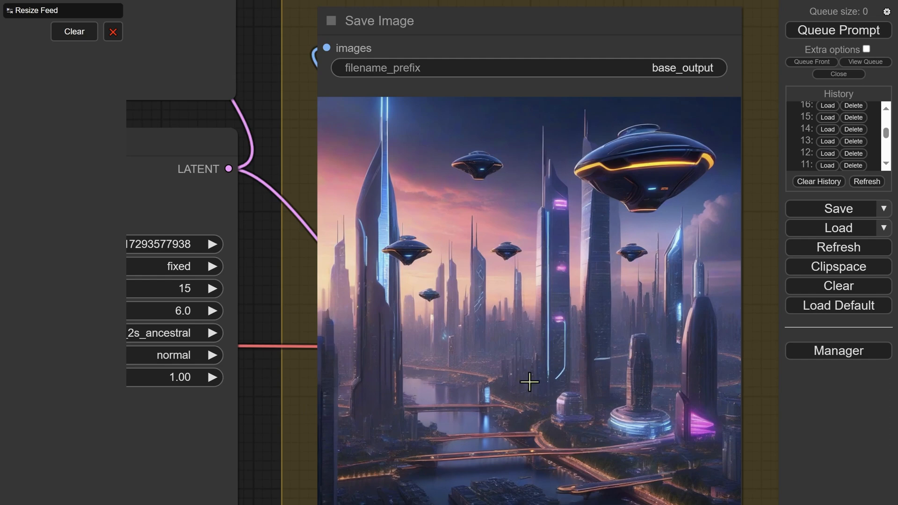
pyautogui.moveTo(639, 434)
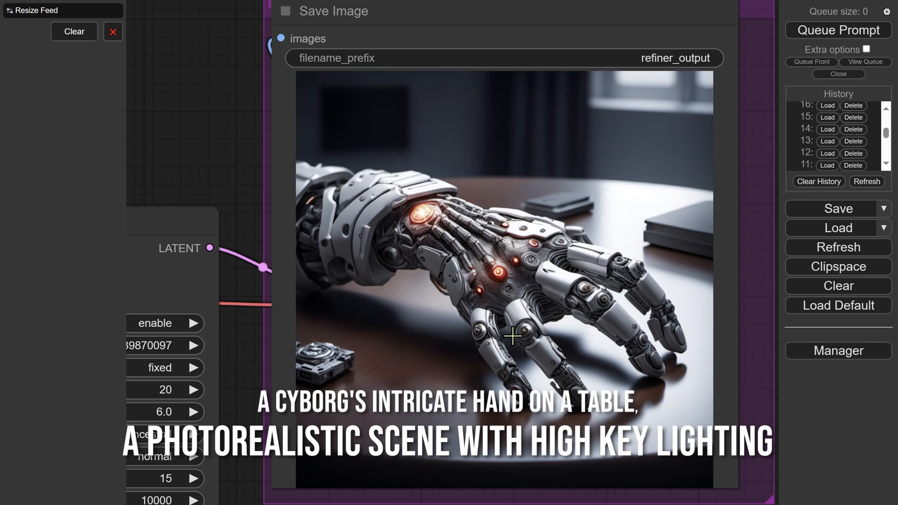
pyautogui.moveTo(629, 337)
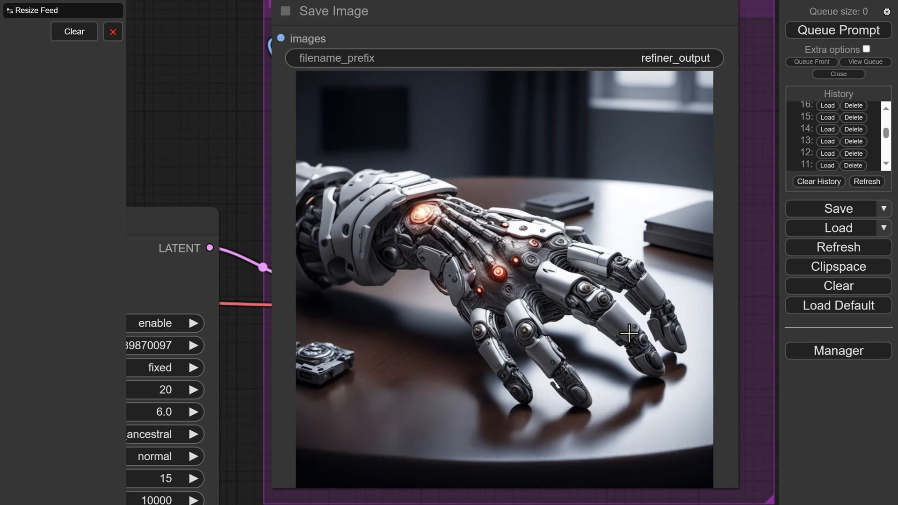
pyautogui.moveTo(542, 315)
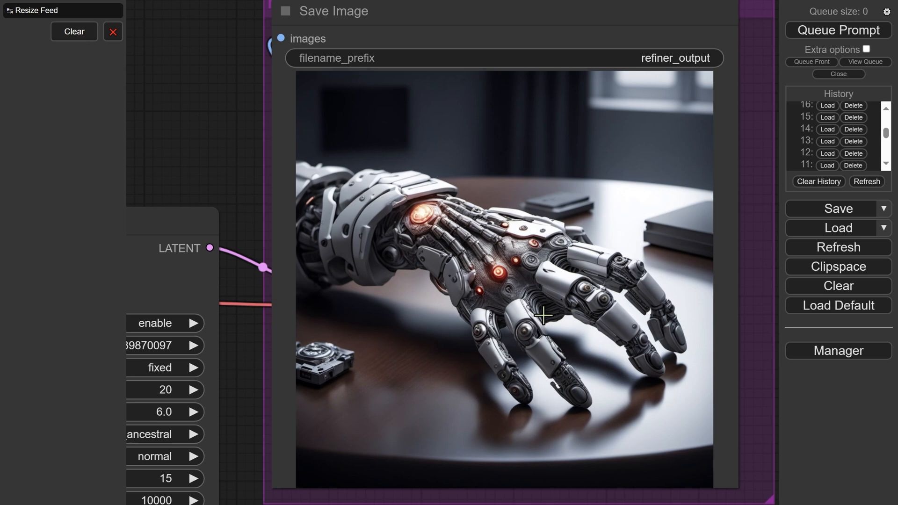
pyautogui.moveTo(547, 303)
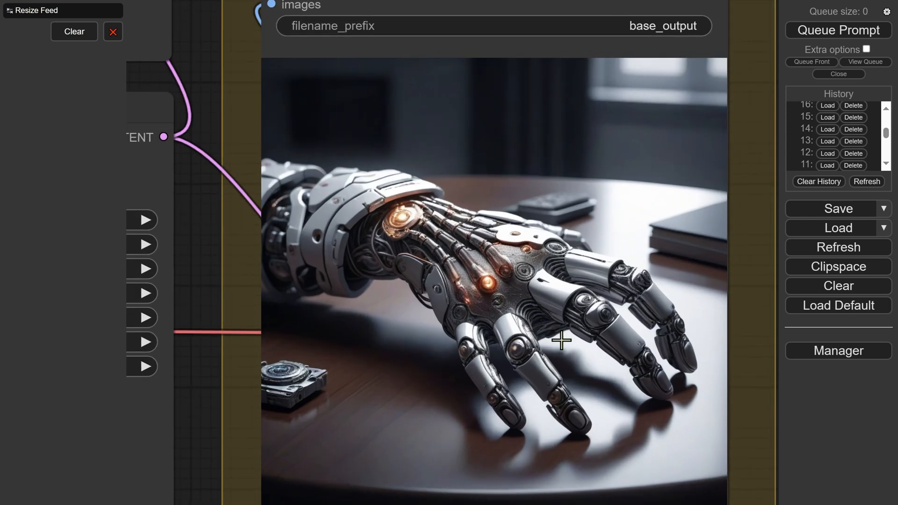
pyautogui.moveTo(609, 367)
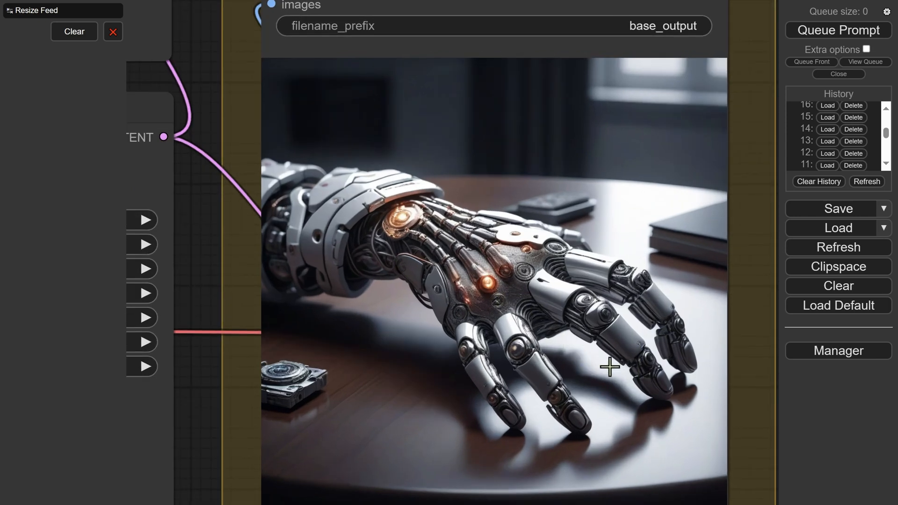
pyautogui.moveTo(591, 378)
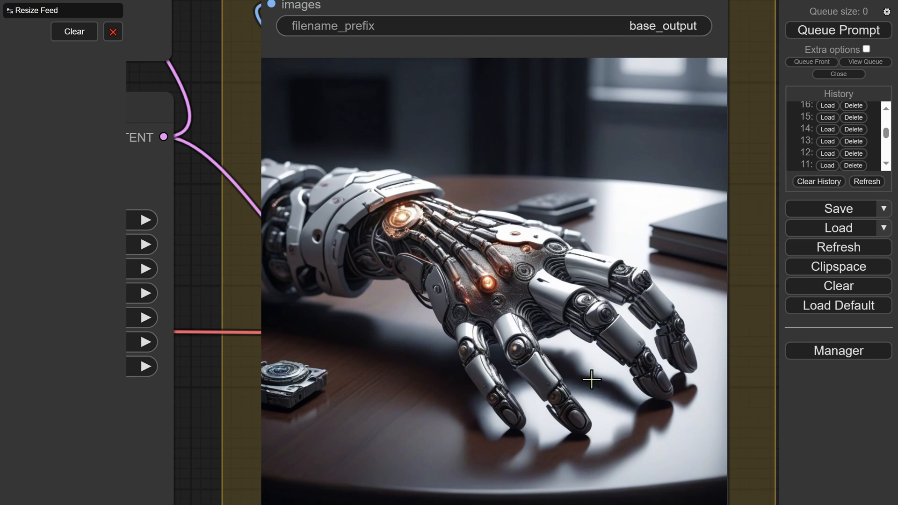
pyautogui.moveTo(578, 377)
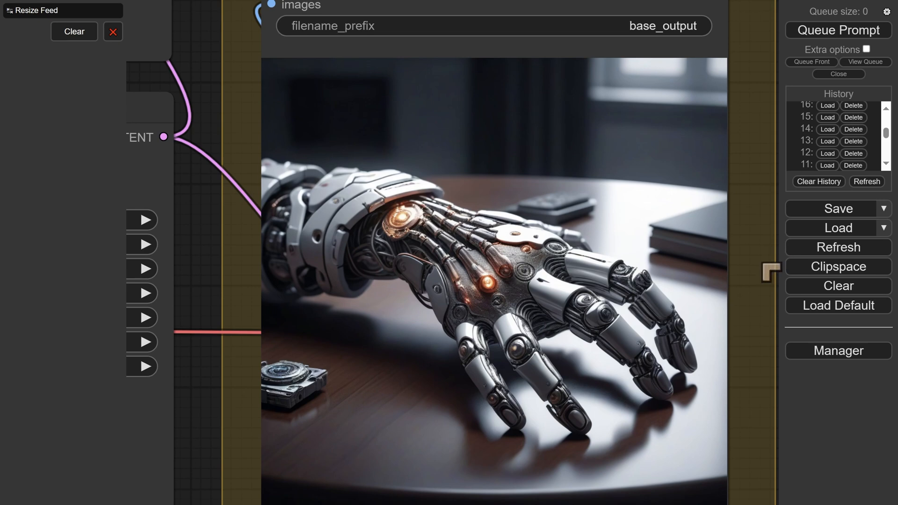
pyautogui.moveTo(666, 297)
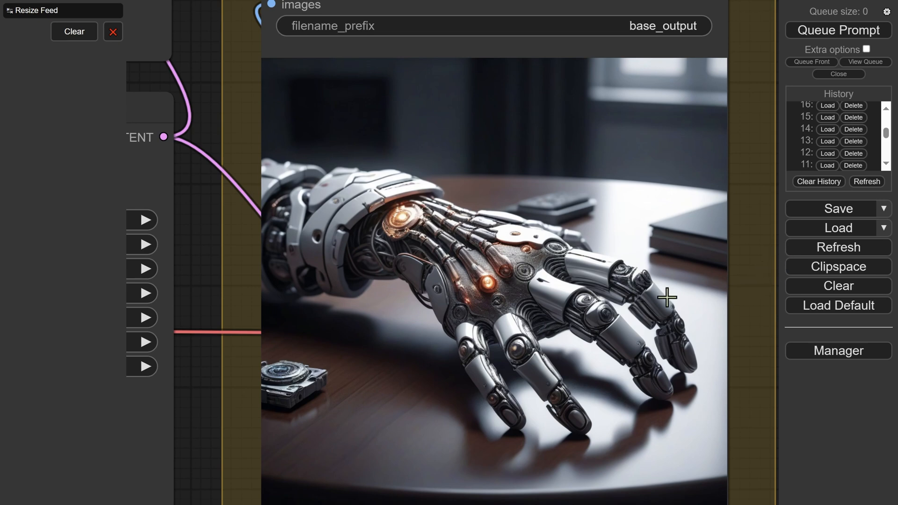
# Load history entries 15 and then 14 to compare cyborg hand renders
pyautogui.click(827, 118)
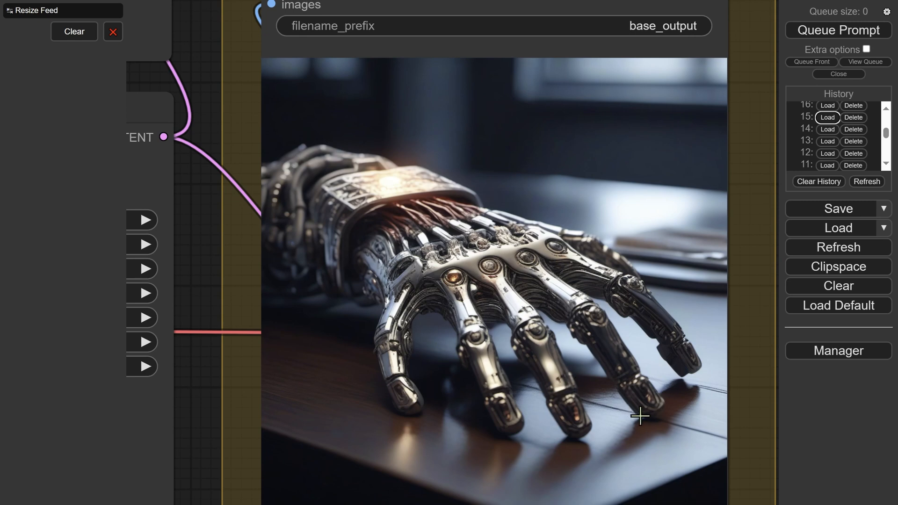
pyautogui.moveTo(636, 399)
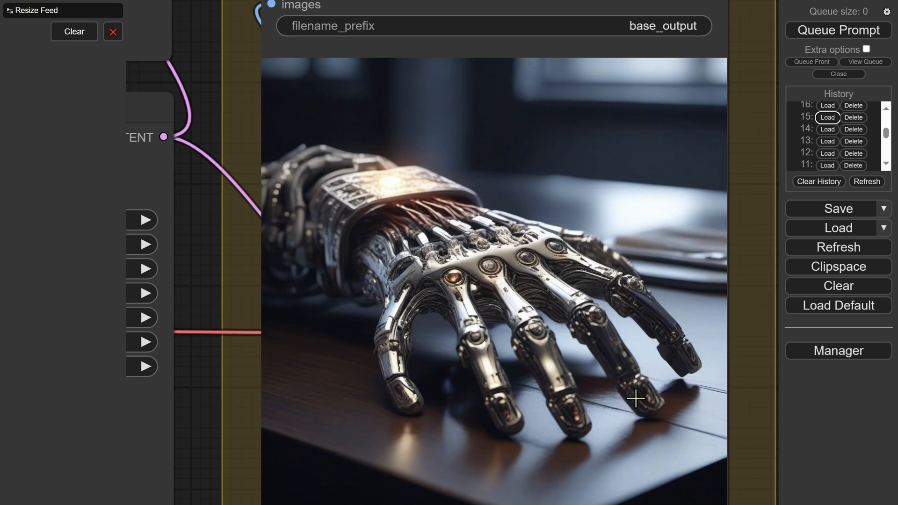
pyautogui.moveTo(470, 242)
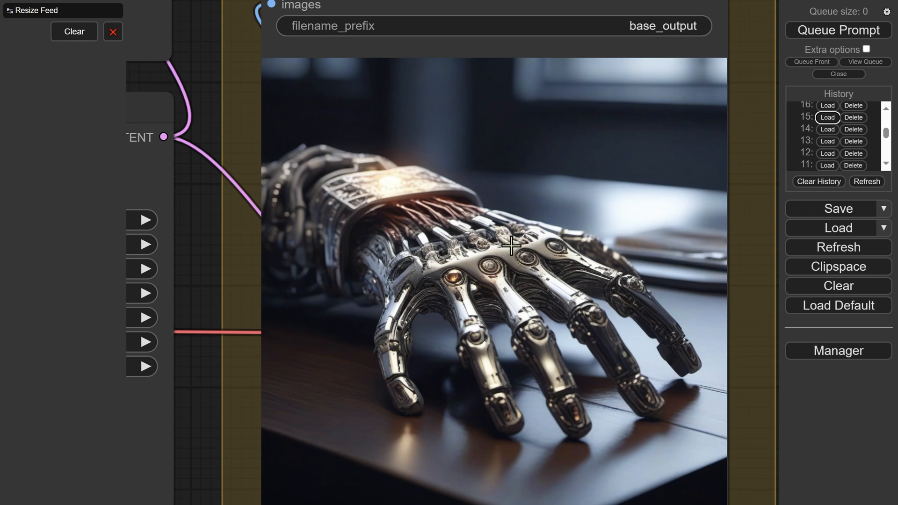
pyautogui.moveTo(449, 279)
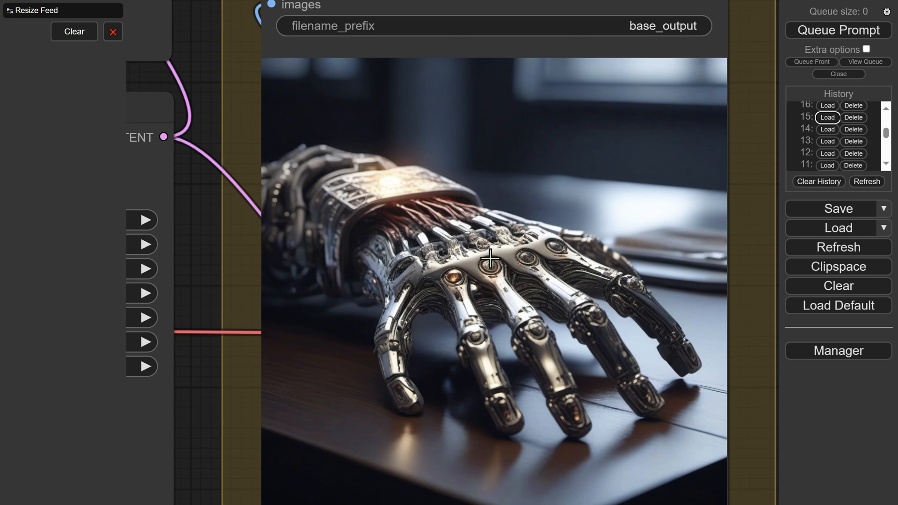
pyautogui.moveTo(507, 256)
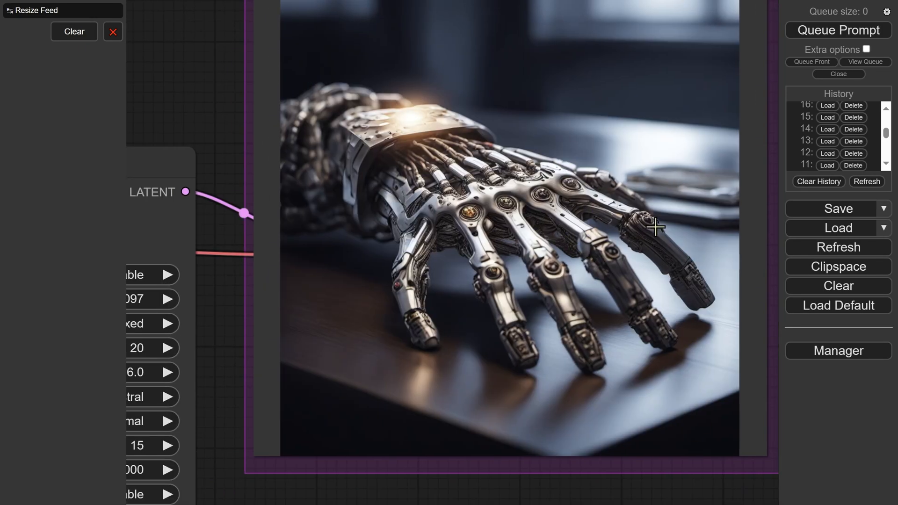
pyautogui.moveTo(600, 294)
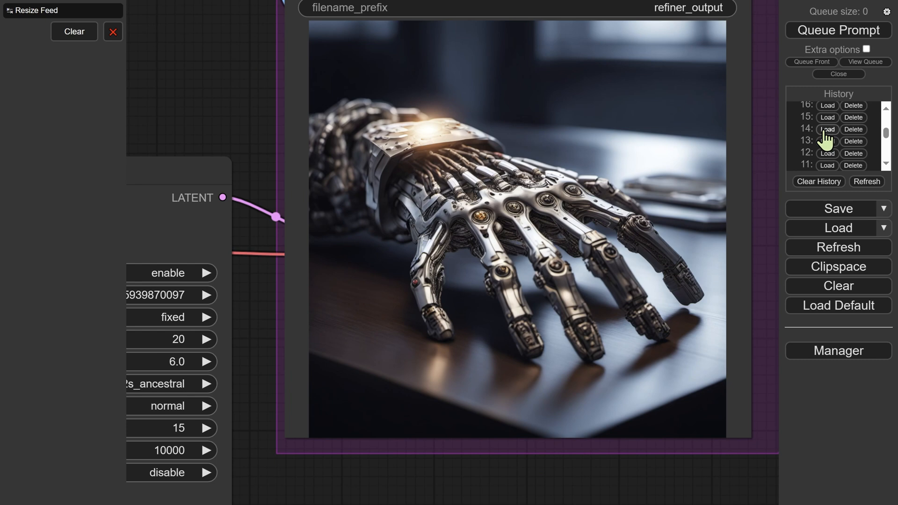
pyautogui.click(827, 130)
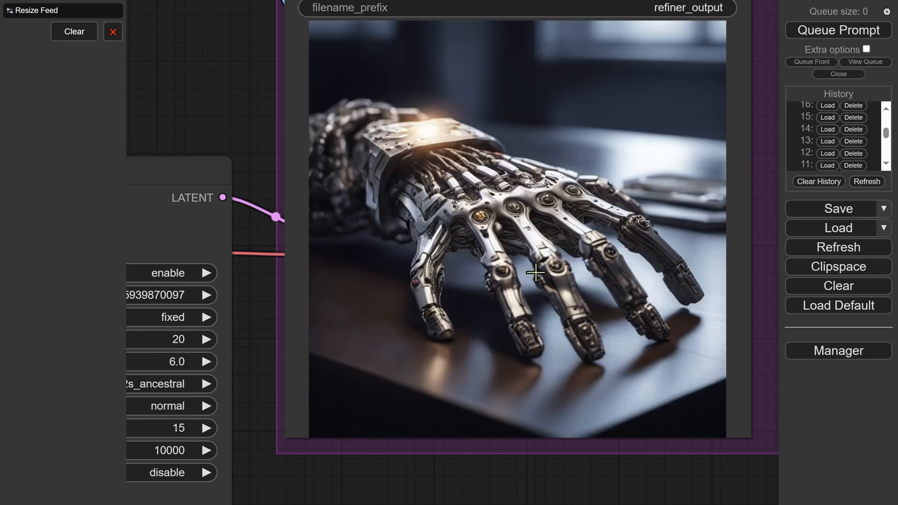
pyautogui.moveTo(633, 227)
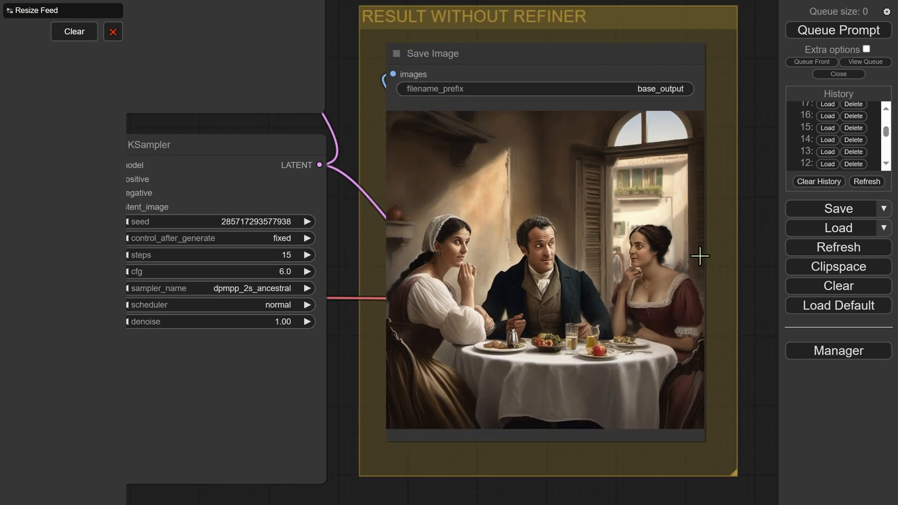
# Scroll the canvas to inspect the base and refiner tavern table images
pyautogui.scroll(-3)
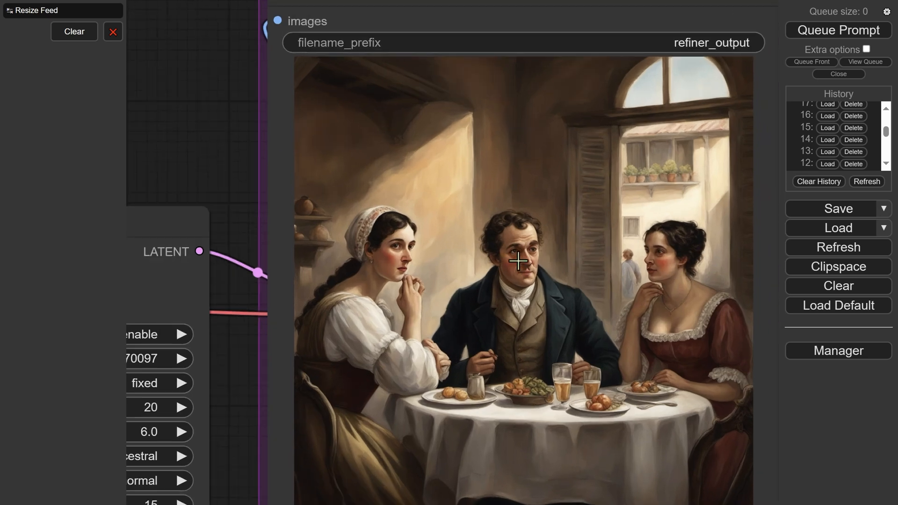
pyautogui.moveTo(544, 355)
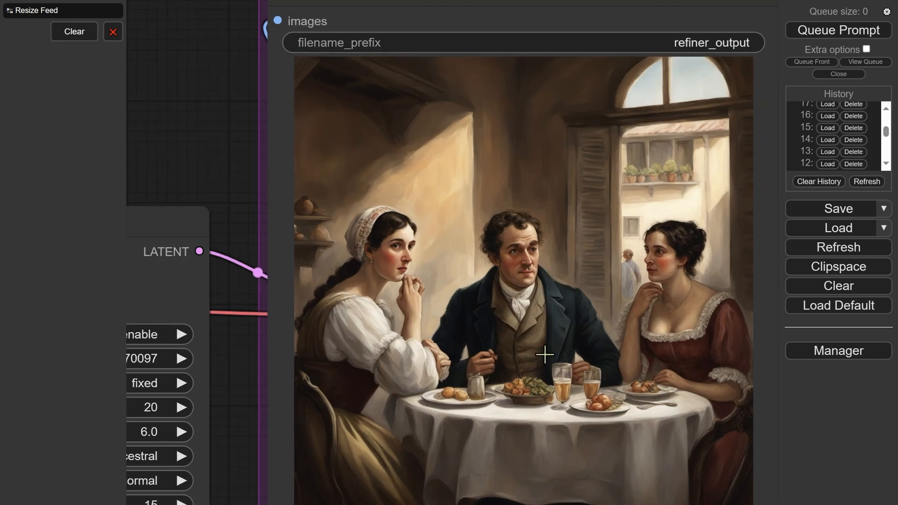
pyautogui.moveTo(608, 376)
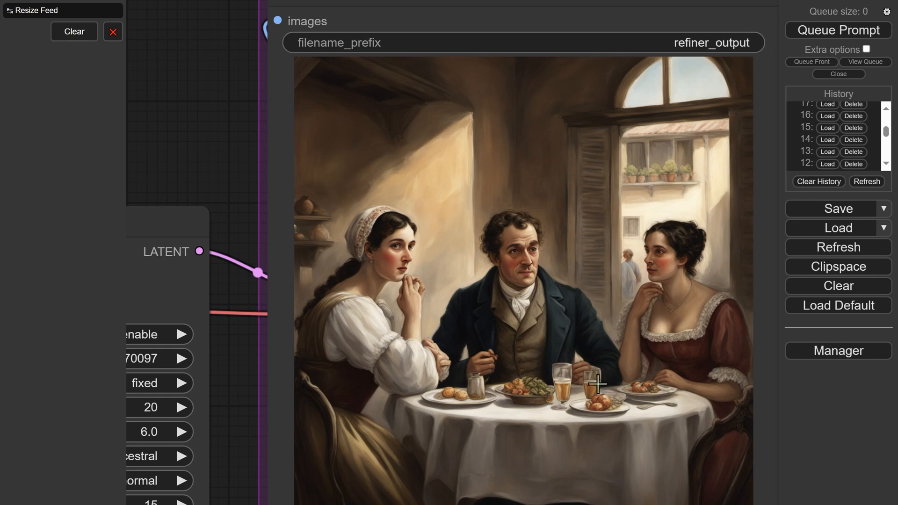
pyautogui.moveTo(602, 371)
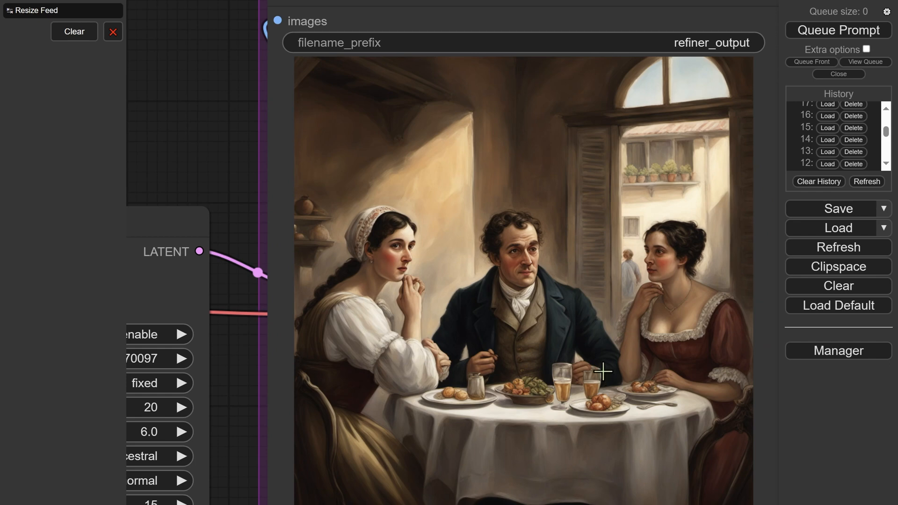
pyautogui.moveTo(477, 288)
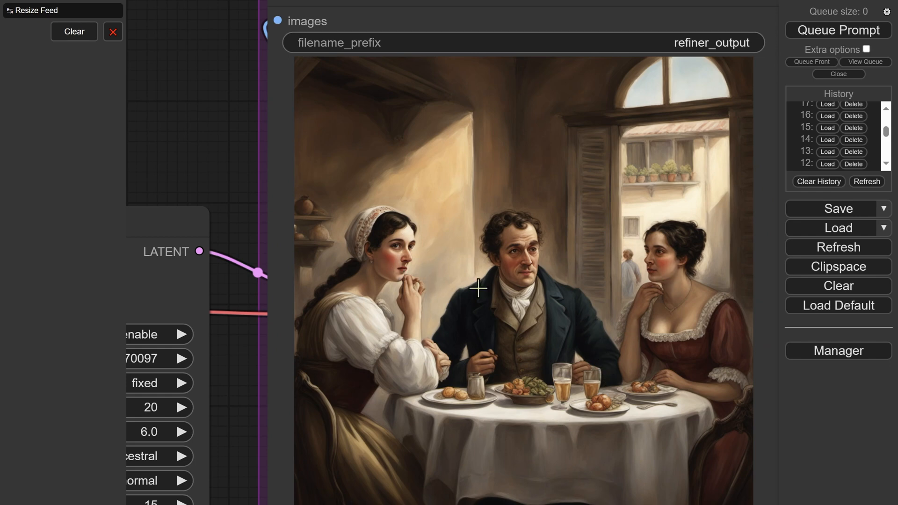
pyautogui.moveTo(553, 291)
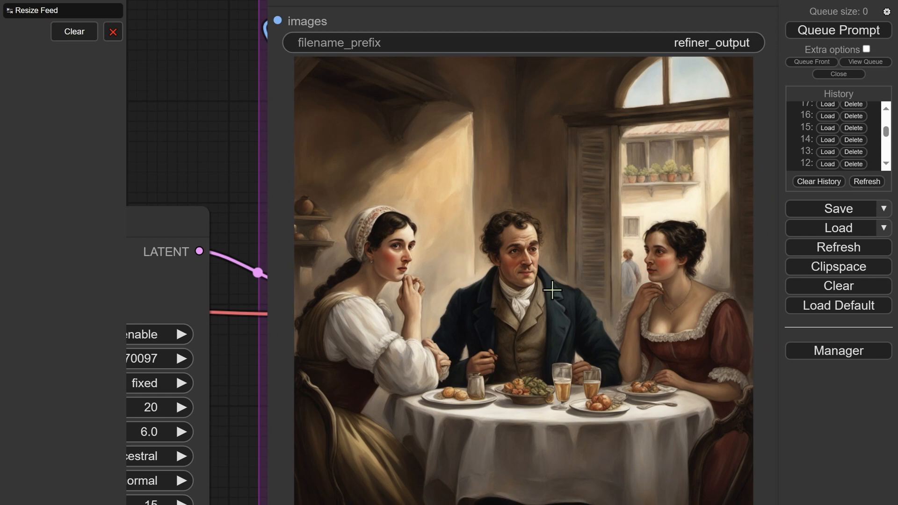
pyautogui.moveTo(583, 275)
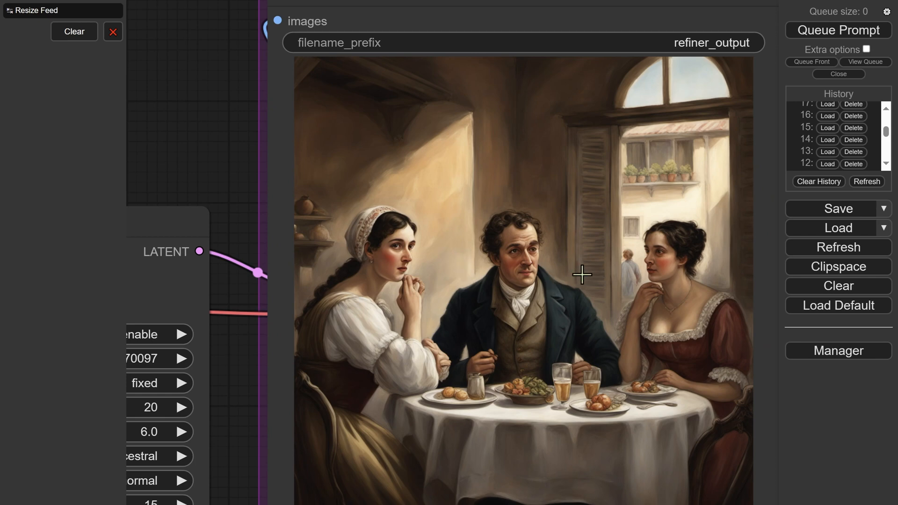
pyautogui.moveTo(617, 275)
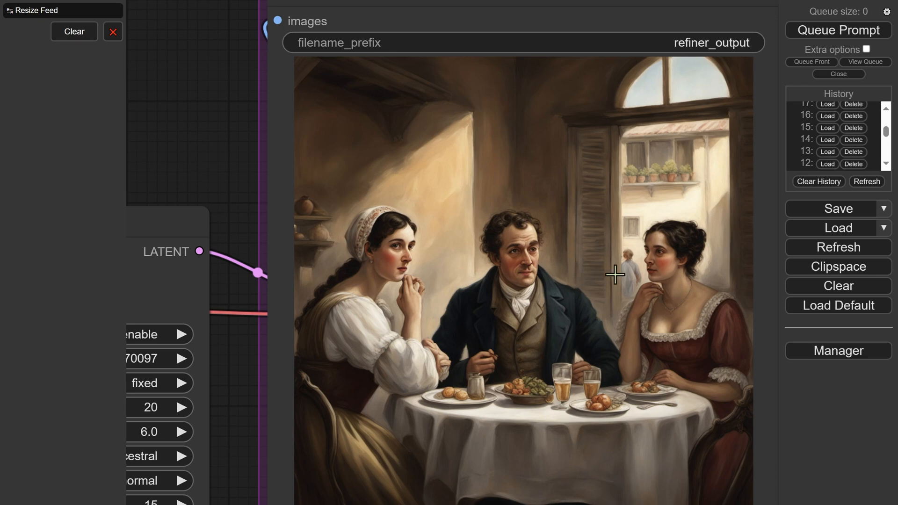
pyautogui.moveTo(629, 299)
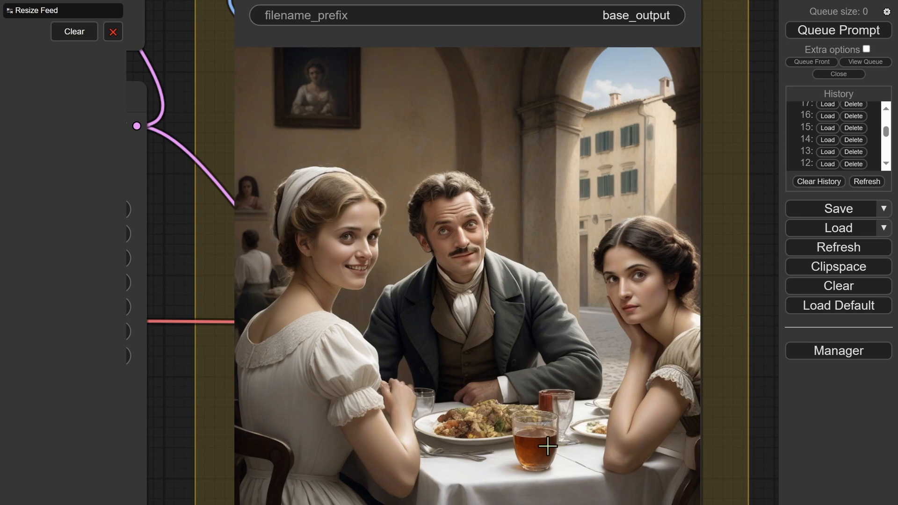
pyautogui.moveTo(670, 304)
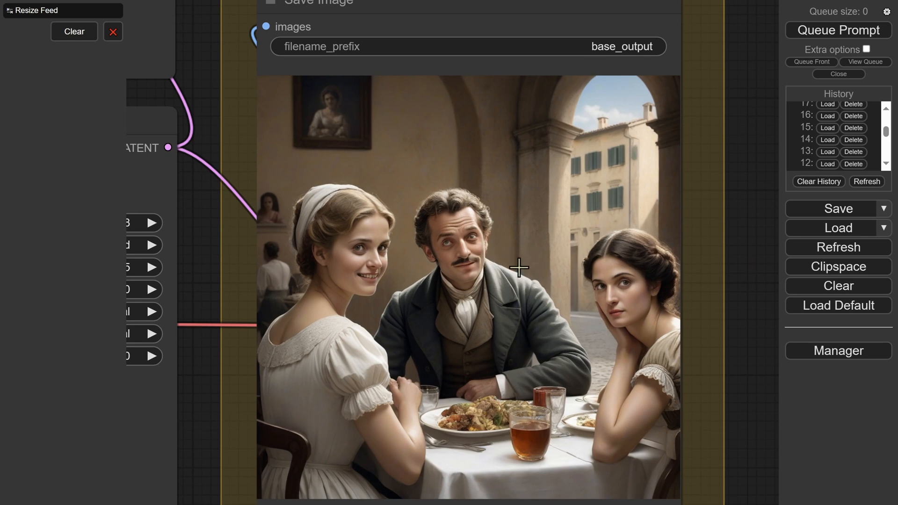
pyautogui.moveTo(629, 260)
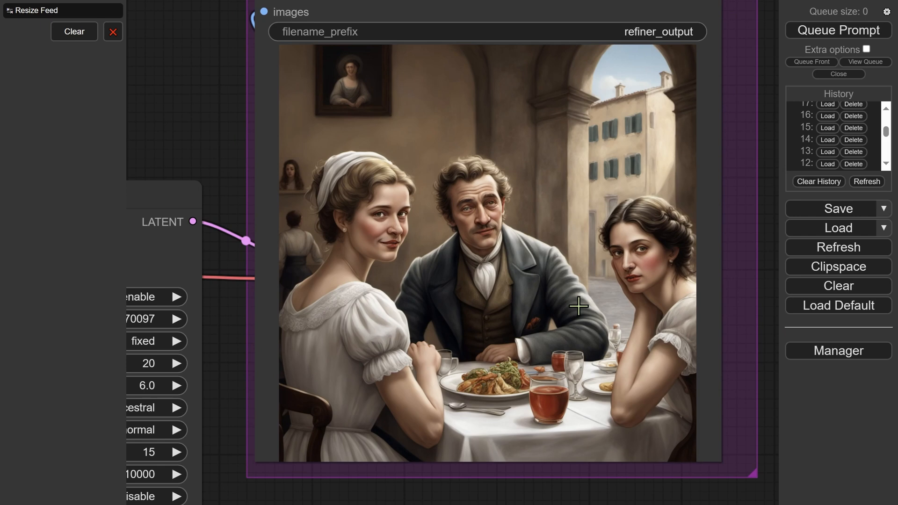
pyautogui.moveTo(196, 352)
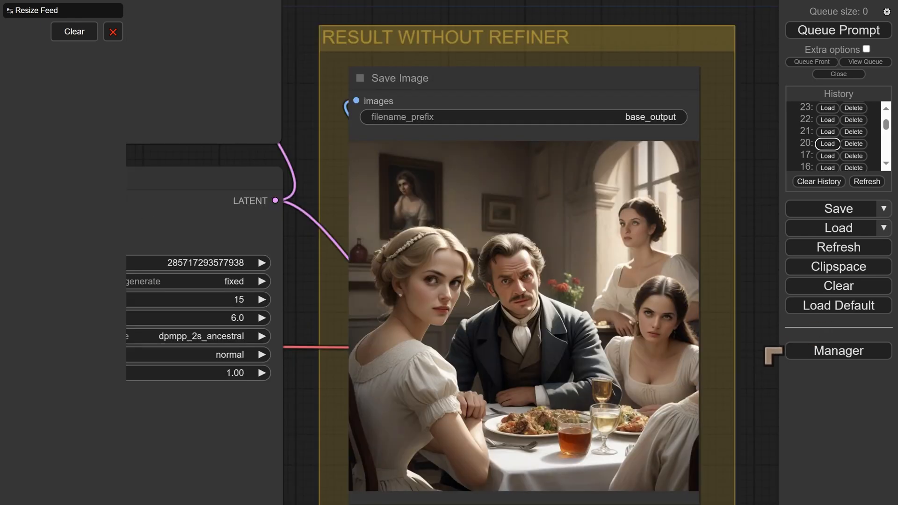
pyautogui.scroll(-3)
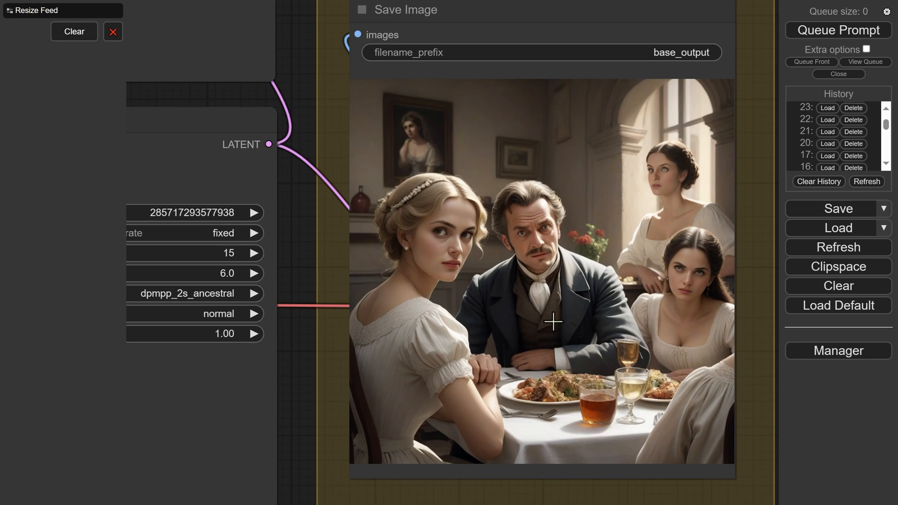
pyautogui.moveTo(664, 261)
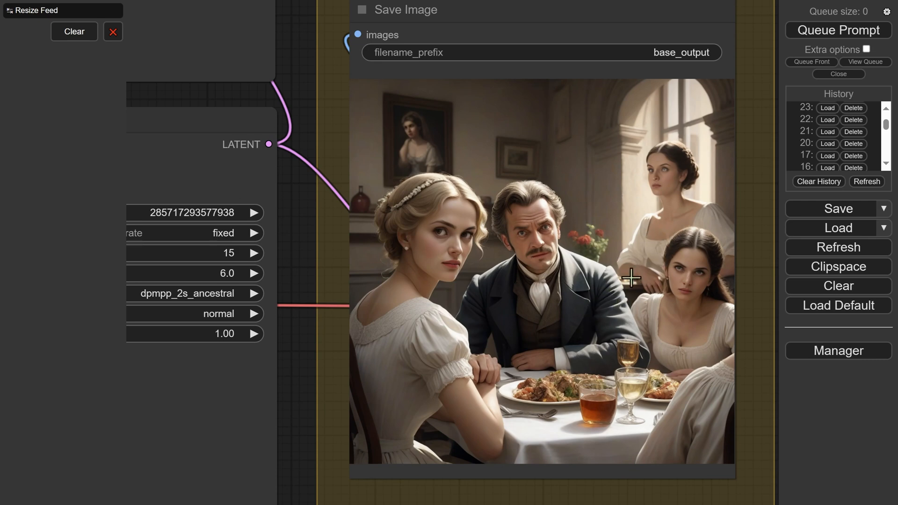
pyautogui.moveTo(643, 233)
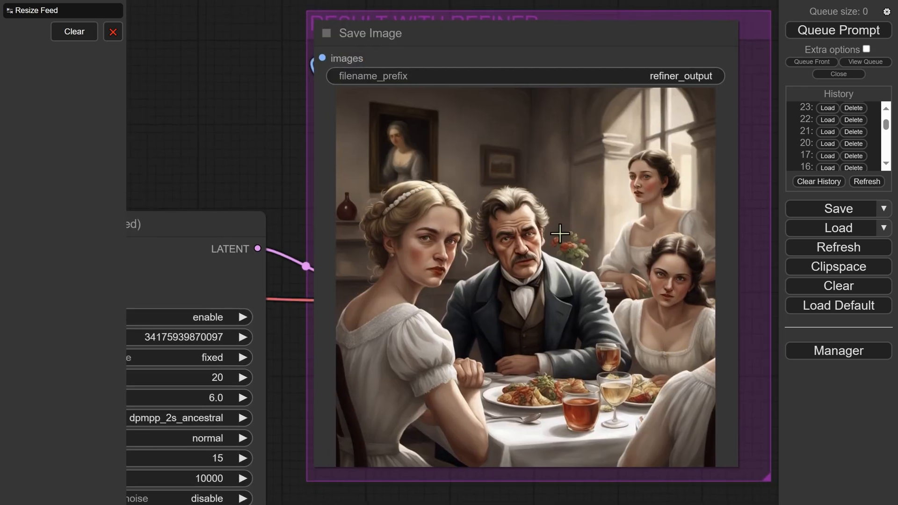
pyautogui.moveTo(585, 233)
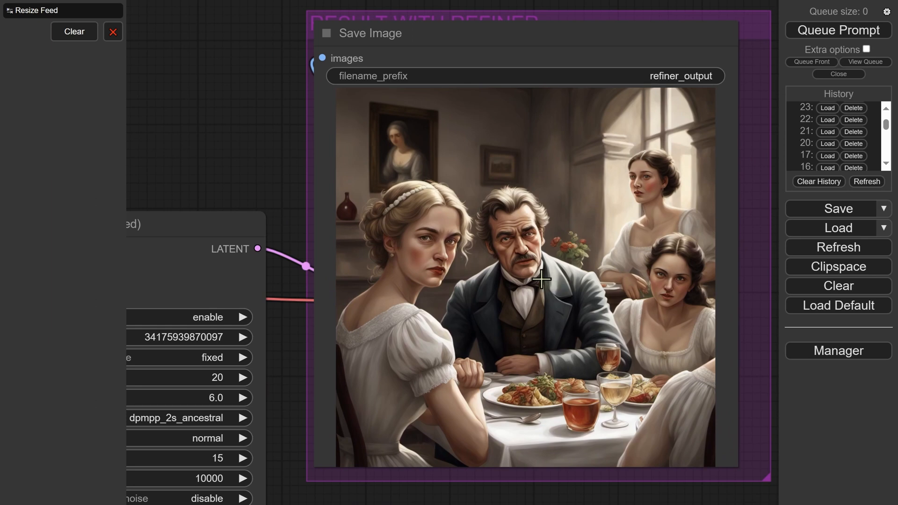
pyautogui.moveTo(530, 270)
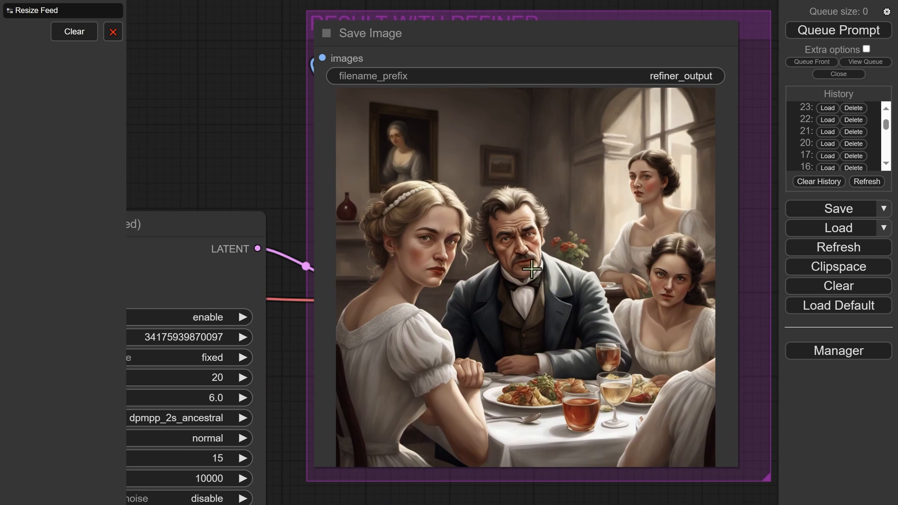
pyautogui.moveTo(566, 246)
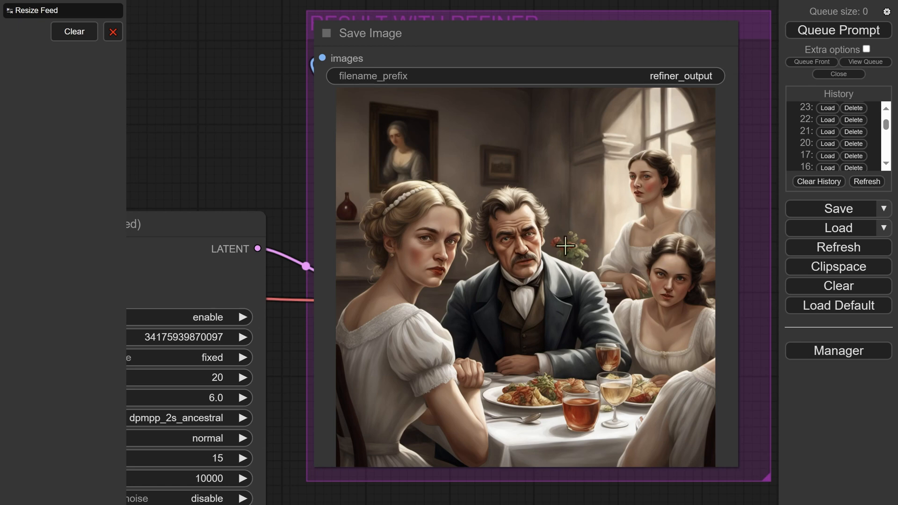
pyautogui.moveTo(595, 282)
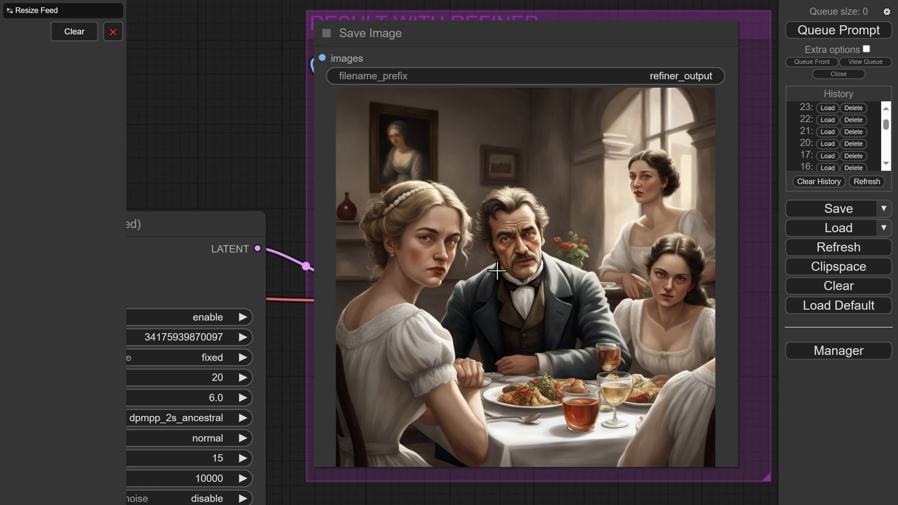
pyautogui.moveTo(641, 167)
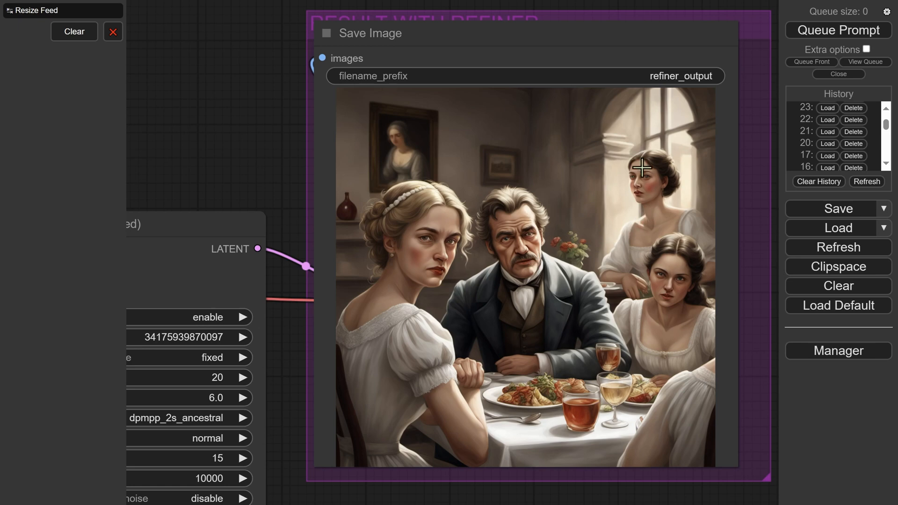
pyautogui.moveTo(710, 168)
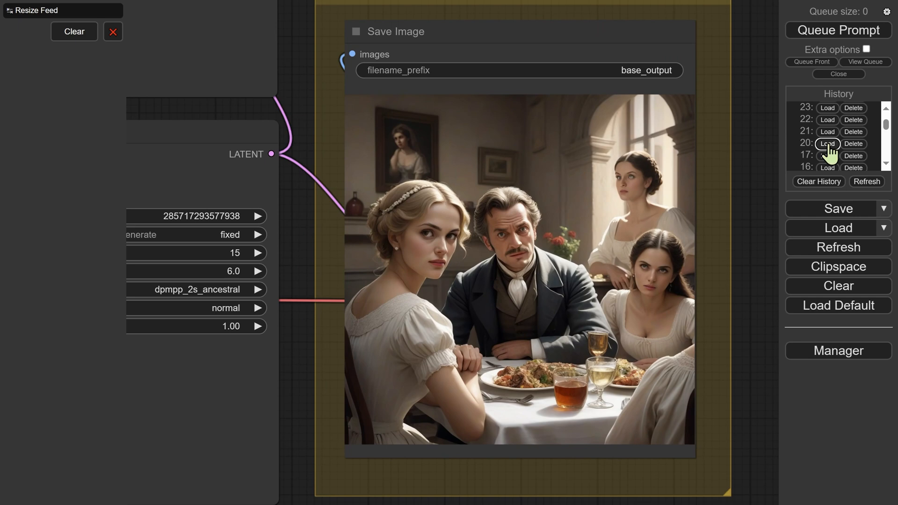
# Reload history runs 20 and 21 to compare dinner scenes
pyautogui.click(826, 143)
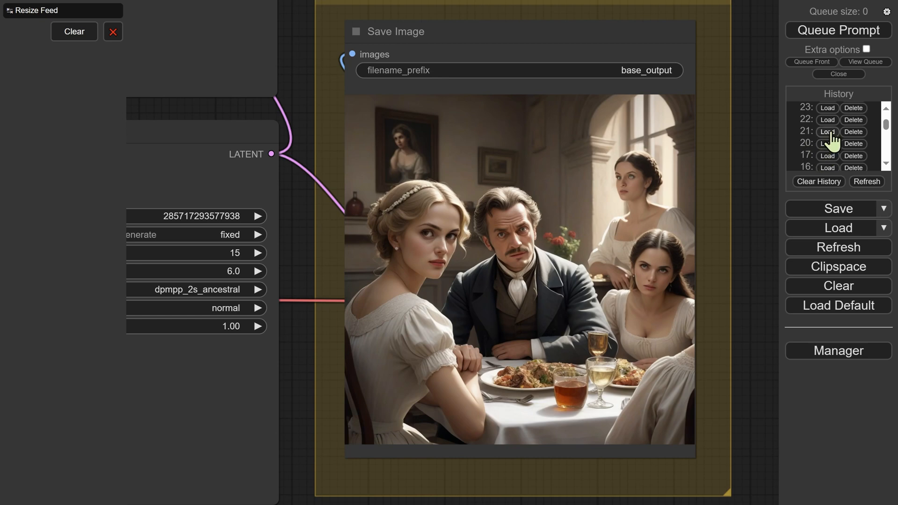
pyautogui.click(827, 131)
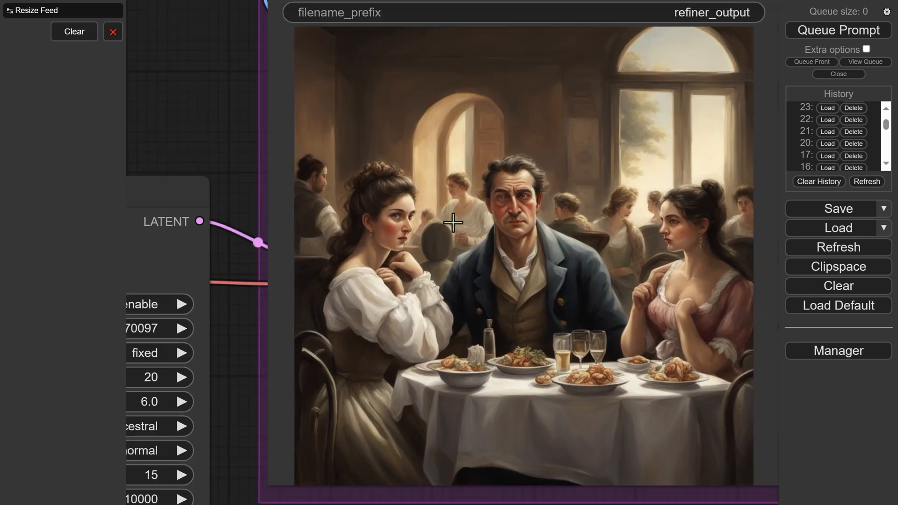
pyautogui.moveTo(712, 245)
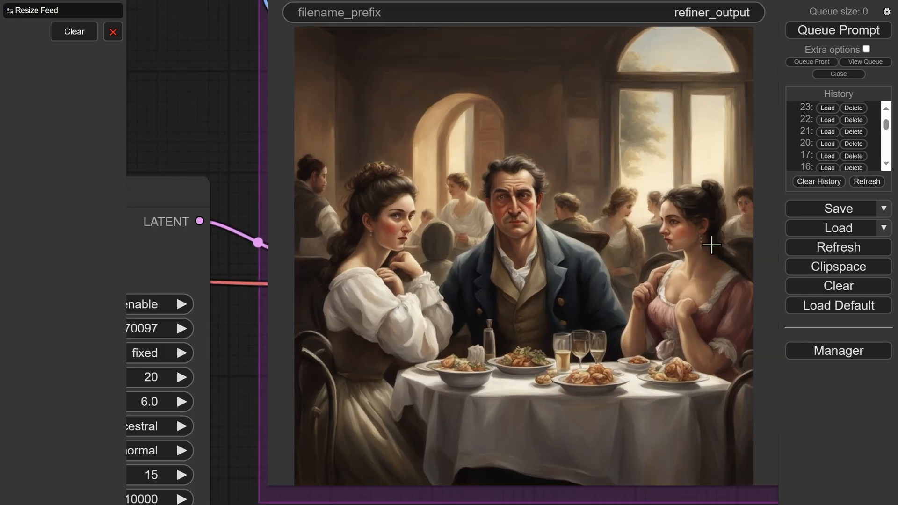
pyautogui.moveTo(695, 311)
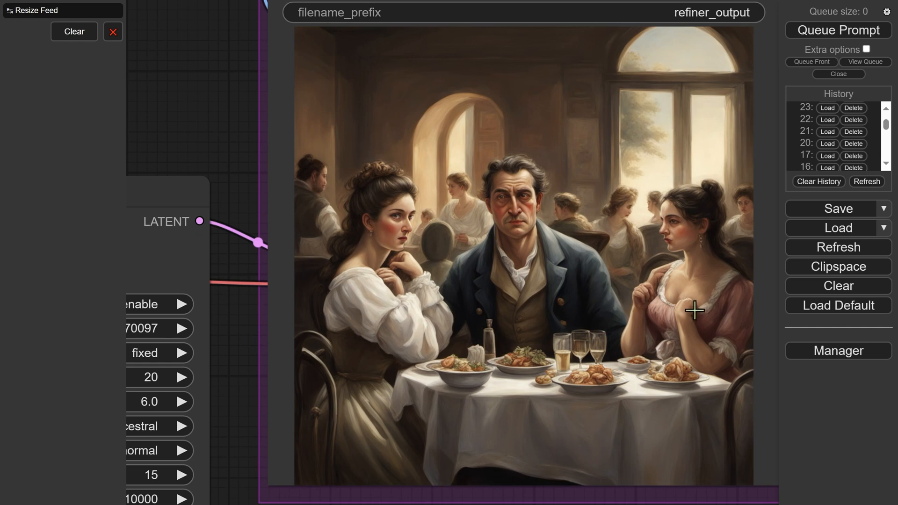
pyautogui.moveTo(455, 252)
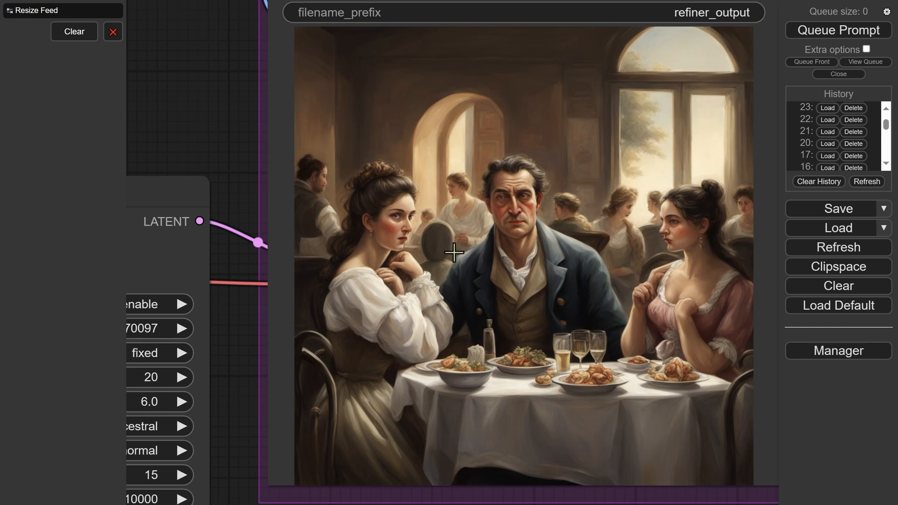
pyautogui.moveTo(620, 285)
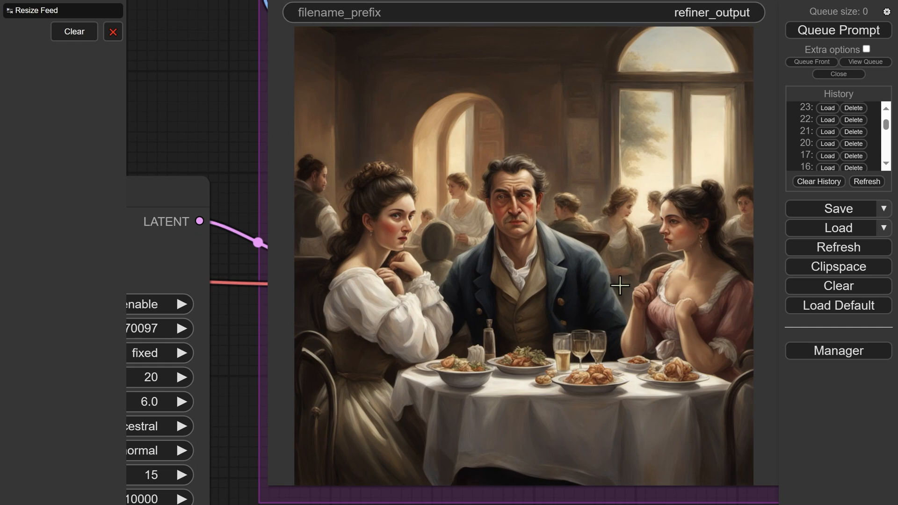
pyautogui.moveTo(612, 278)
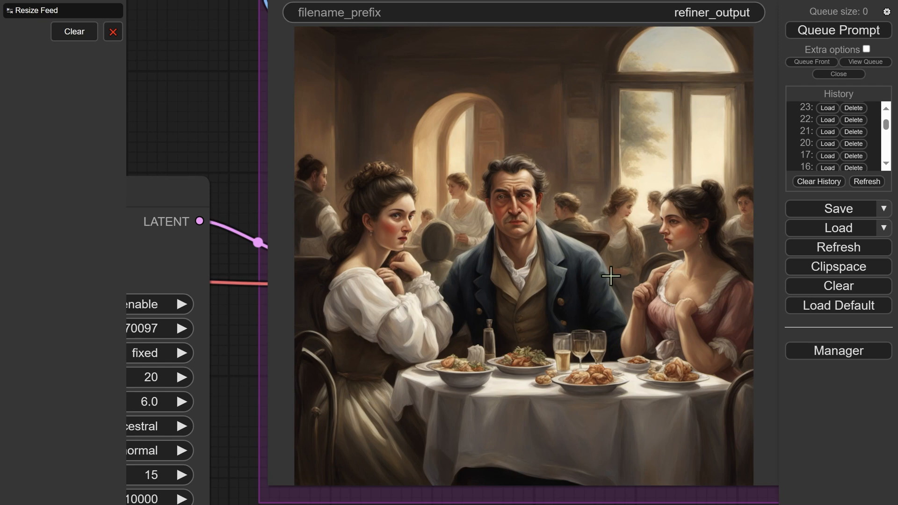
# Reload another past run, bringing up the rainbow-haired woman portrait
pyautogui.click(827, 117)
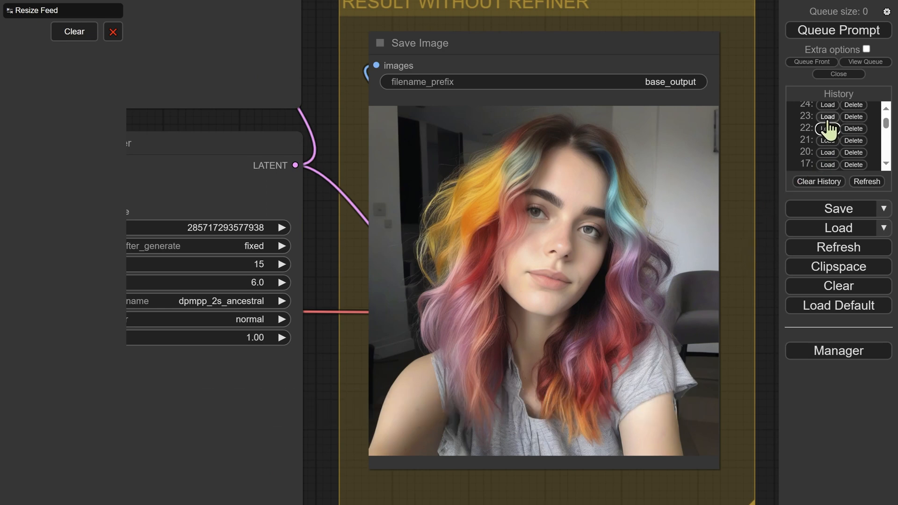
# Switch between history entries 22 and 23 to compare the rainbow-haired portraits
pyautogui.click(827, 128)
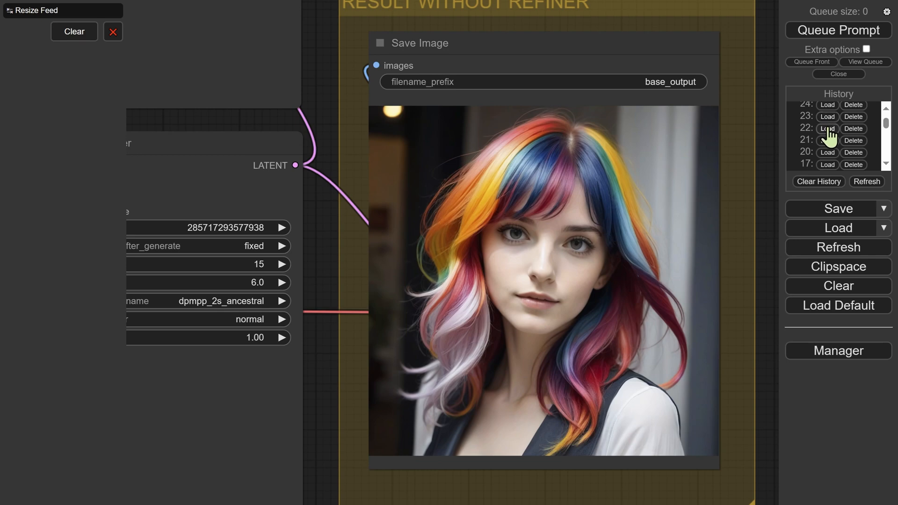
pyautogui.moveTo(829, 146)
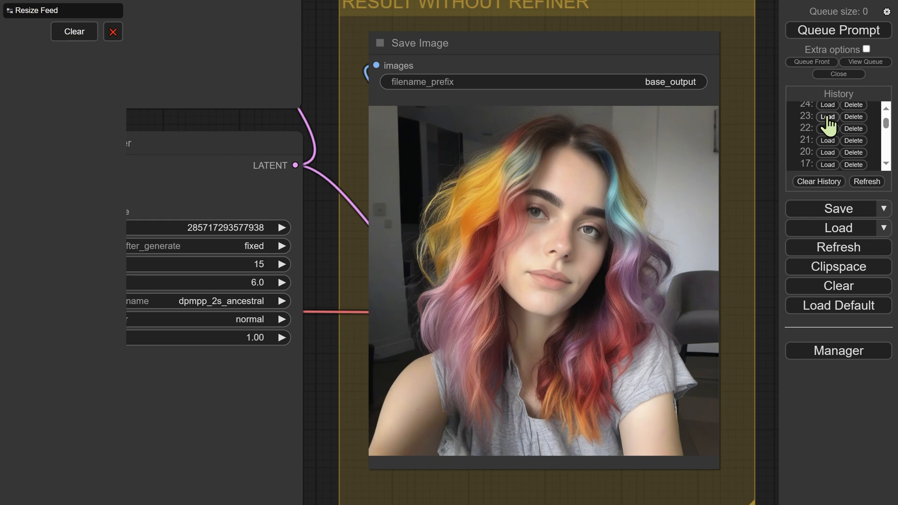
pyautogui.click(826, 117)
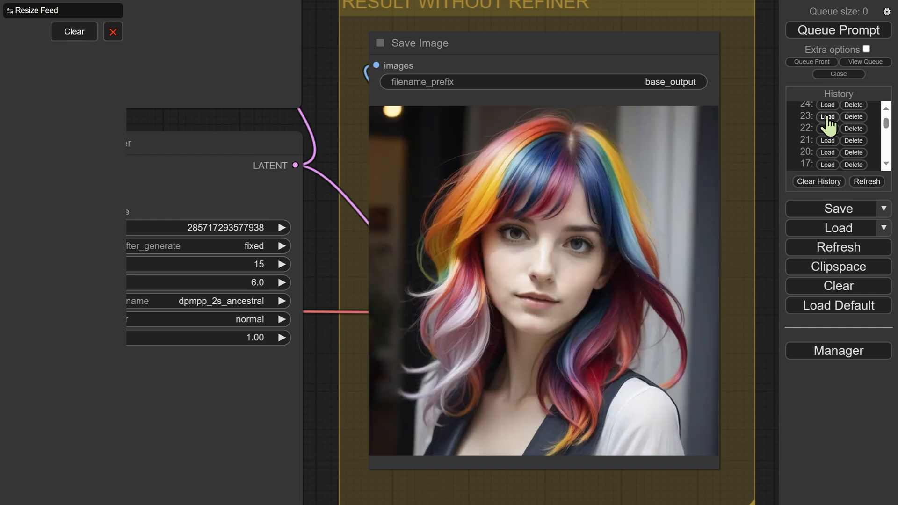
pyautogui.click(827, 128)
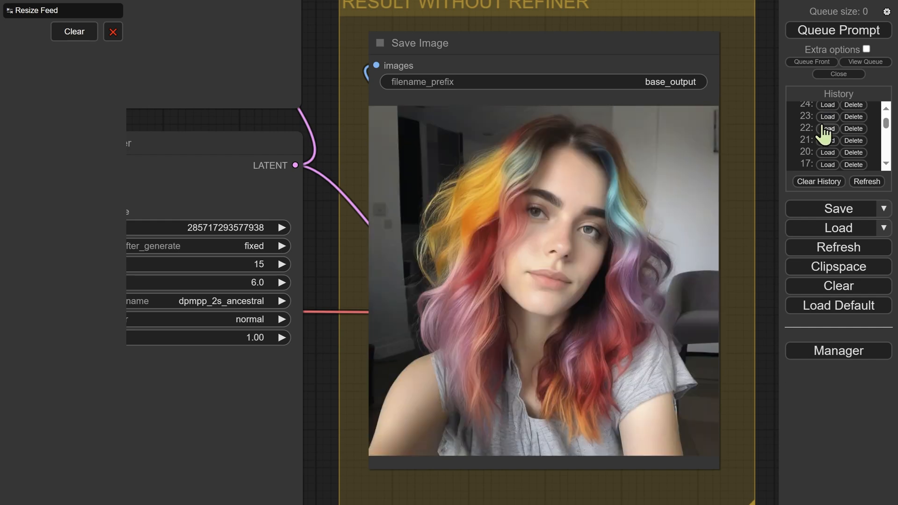
pyautogui.click(827, 128)
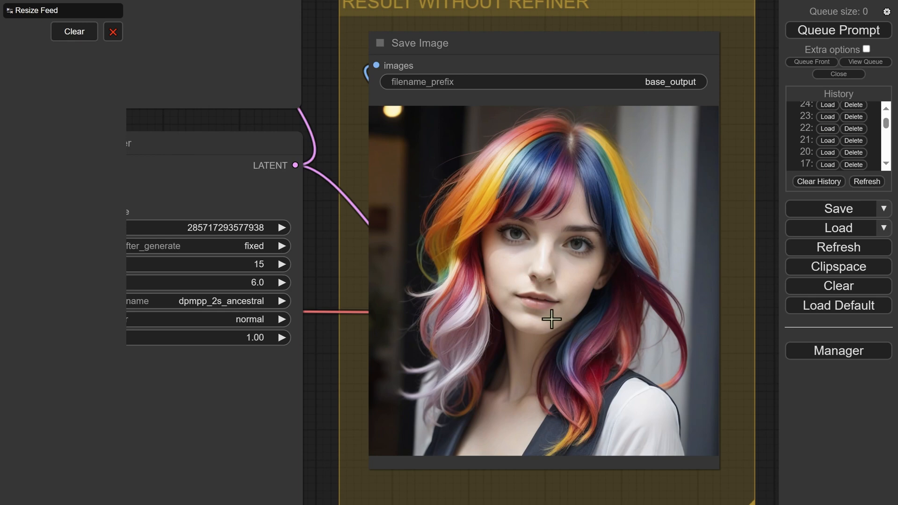
pyautogui.moveTo(531, 314)
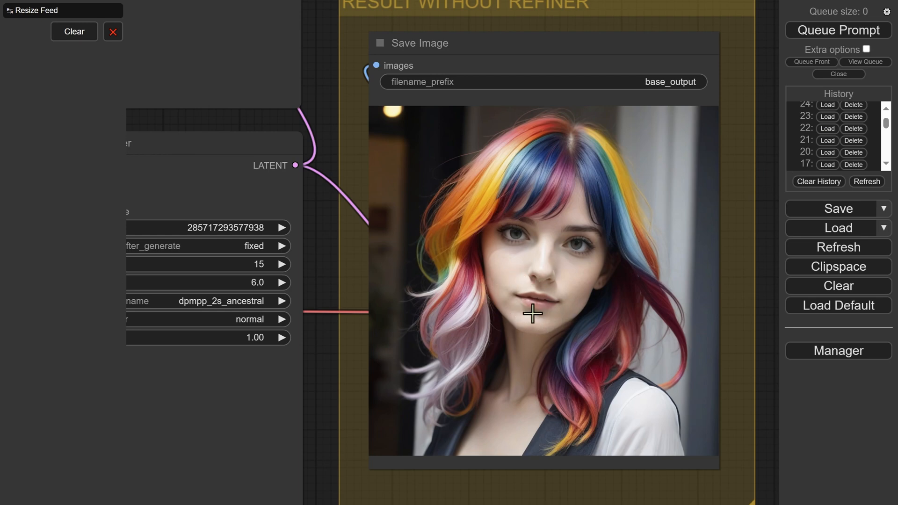
pyautogui.click(827, 105)
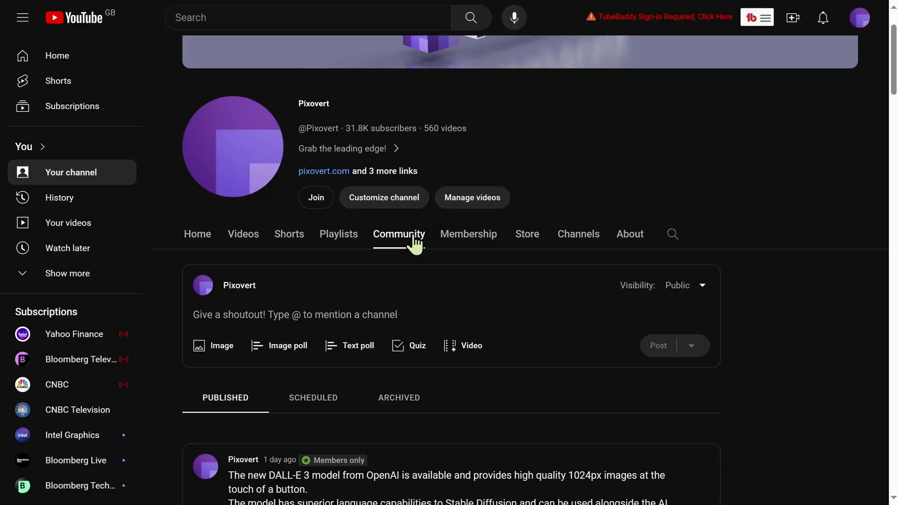
# Scroll the Community tab down to the DALL-E 3 post's dining image
pyautogui.scroll(-3)
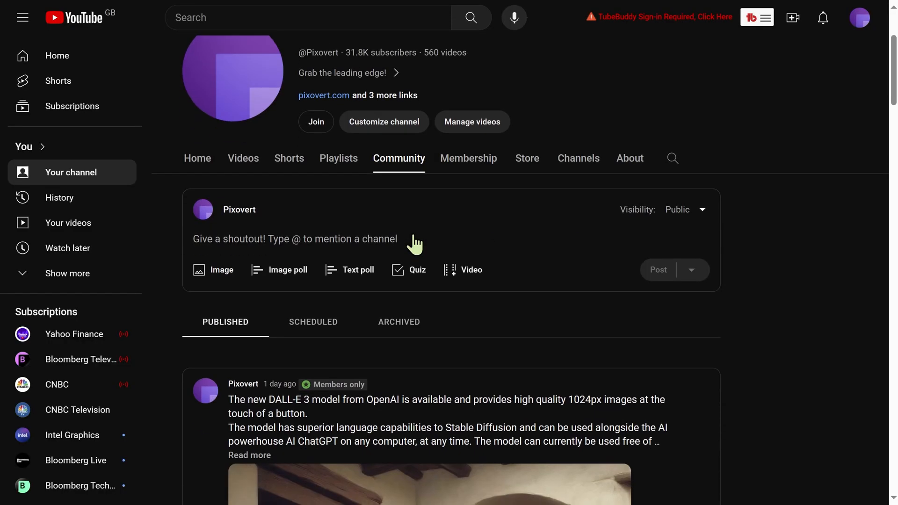
pyautogui.scroll(-3)
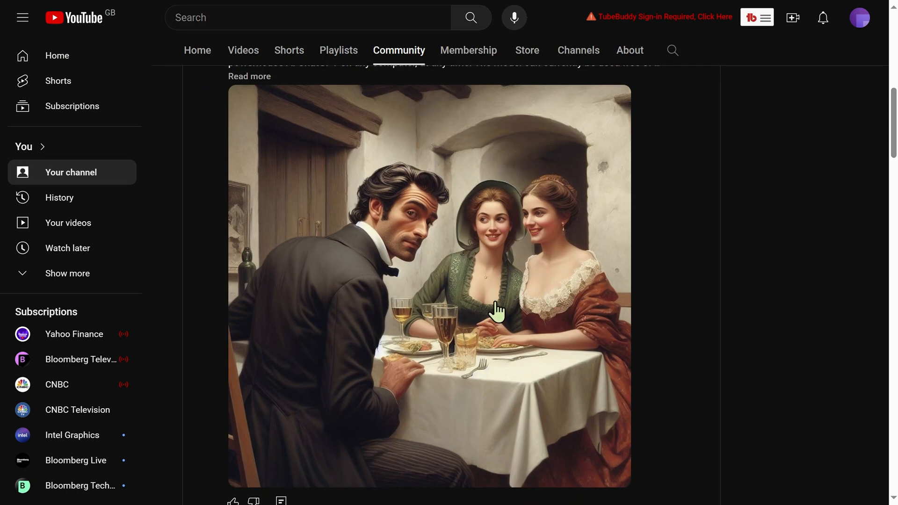
pyautogui.moveTo(607, 364)
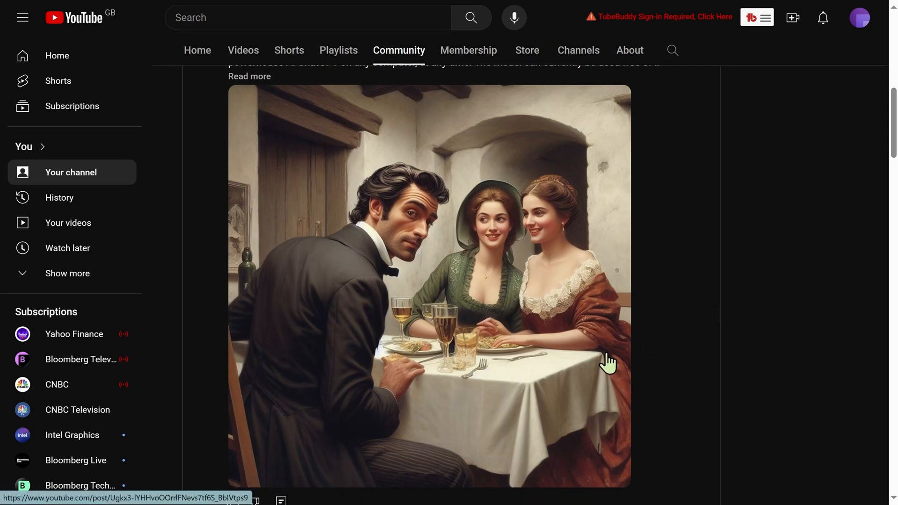
pyautogui.moveTo(541, 407)
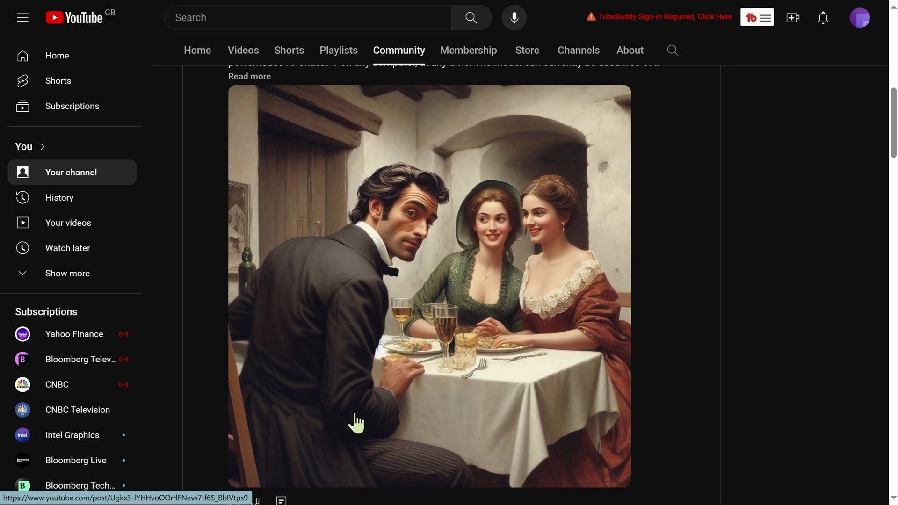
pyautogui.moveTo(501, 421)
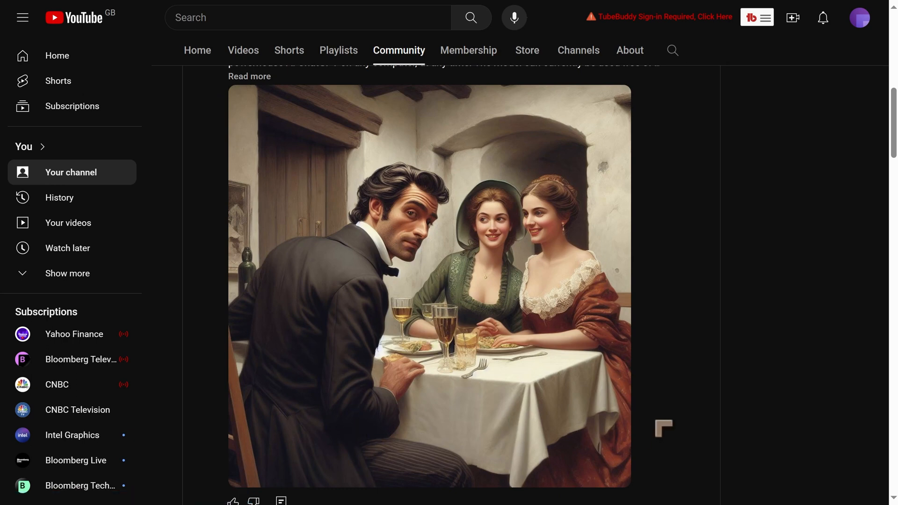
pyautogui.moveTo(581, 392)
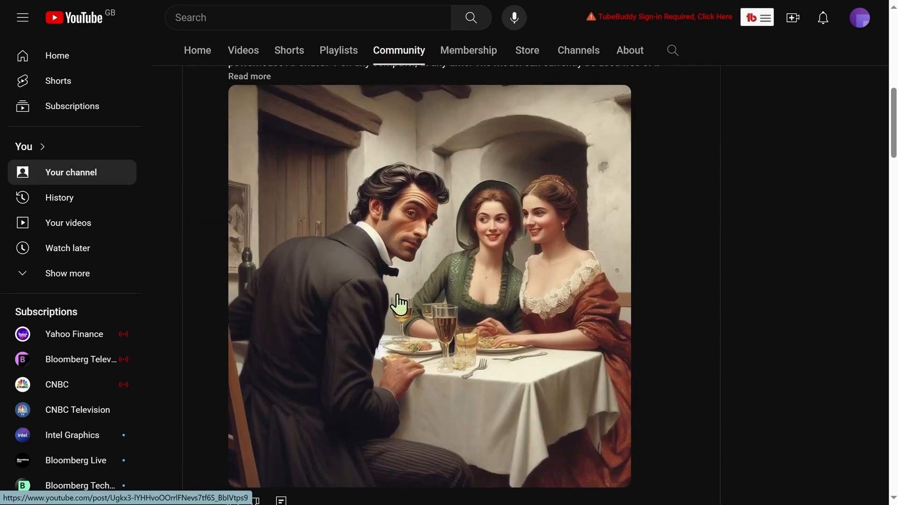
pyautogui.scroll(-3)
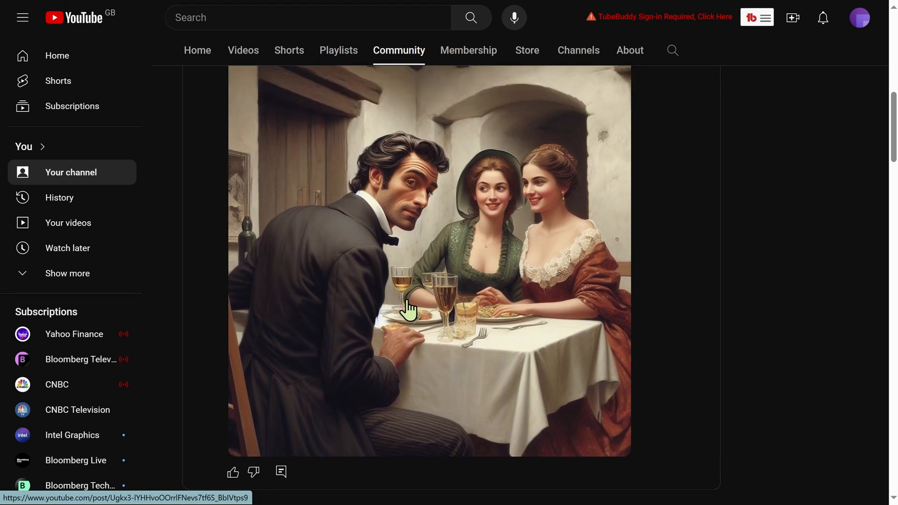